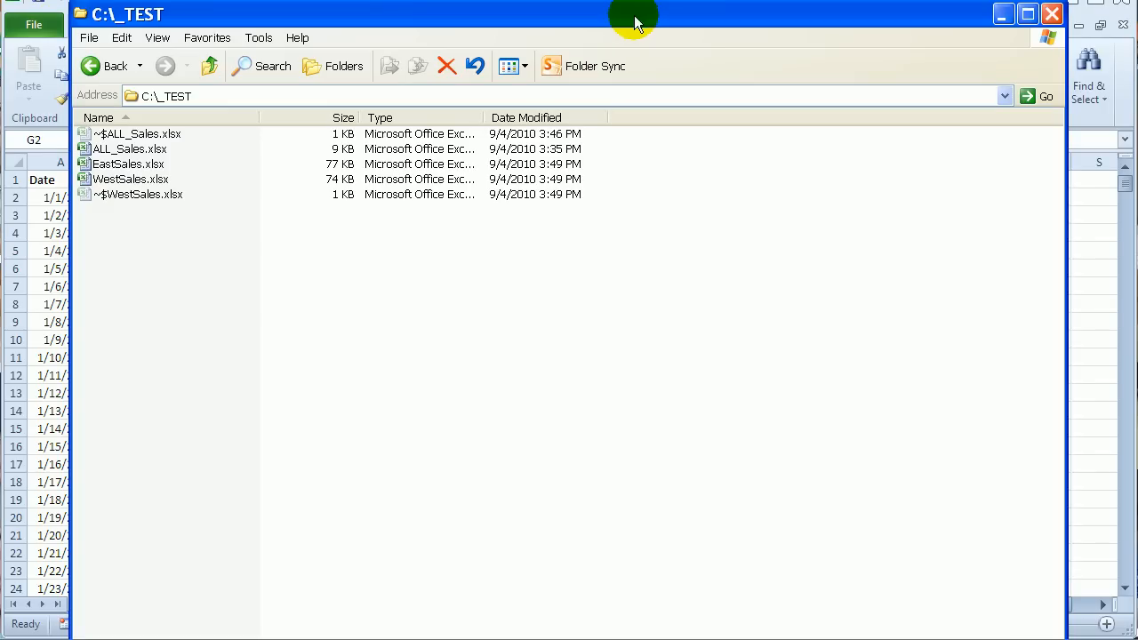
{"action": "mouse_move", "coordinate": [636, 20]}
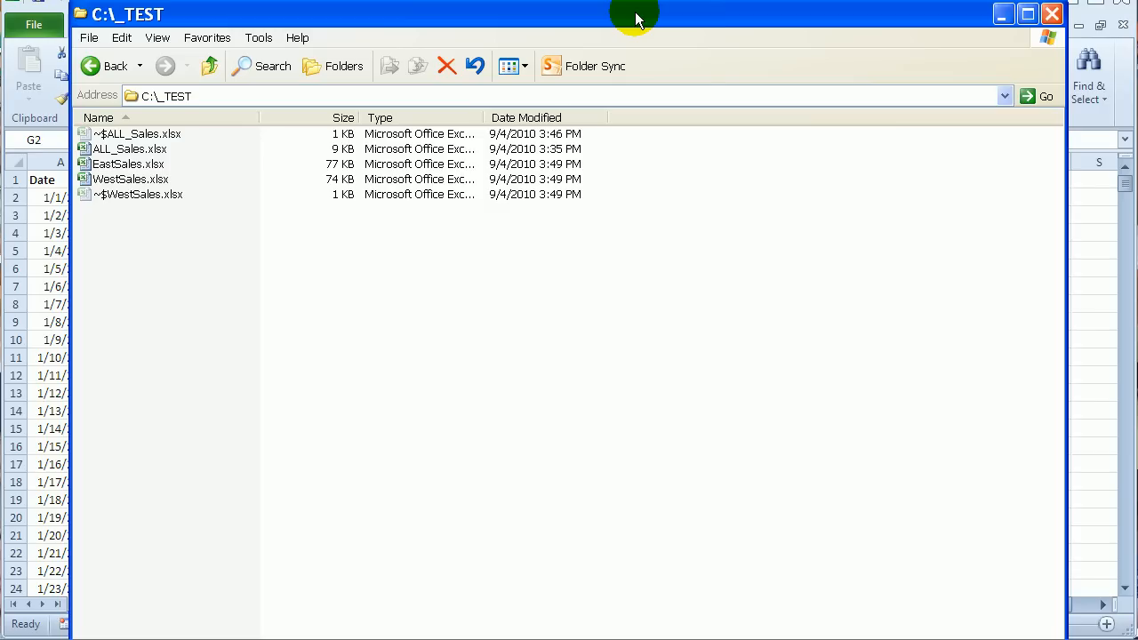
{"action": "mouse_move", "coordinate": [130, 179]}
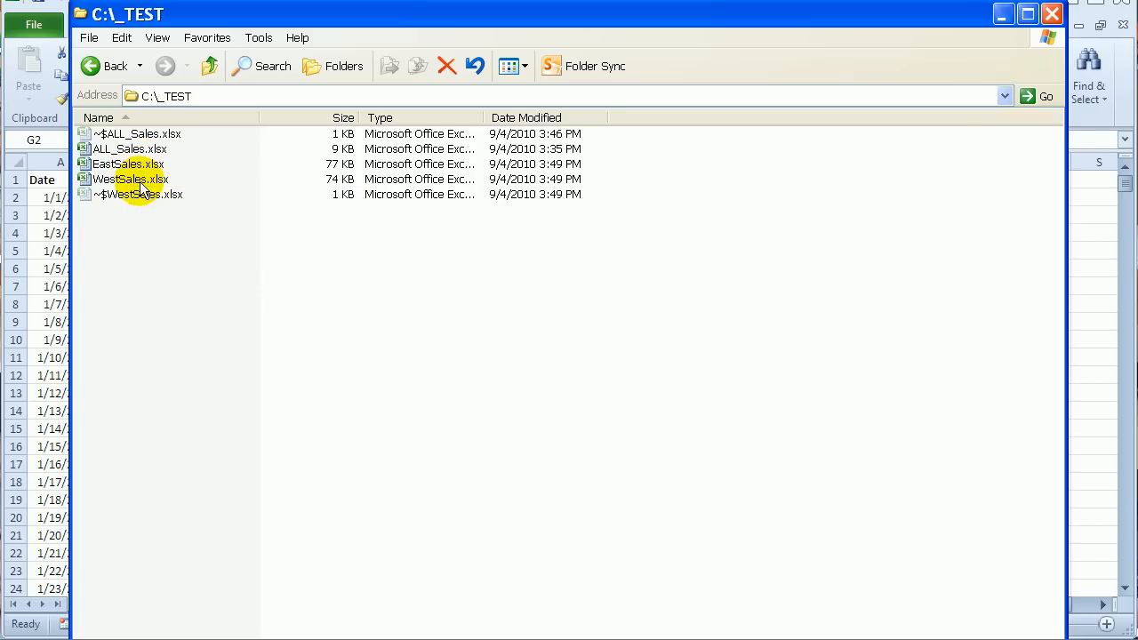
Step: Review the EastSales and WestSales workbooks in C:\_TEST, then return to the blank ALL_Sales workbook
{"action": "double_click", "coordinate": [129, 178]}
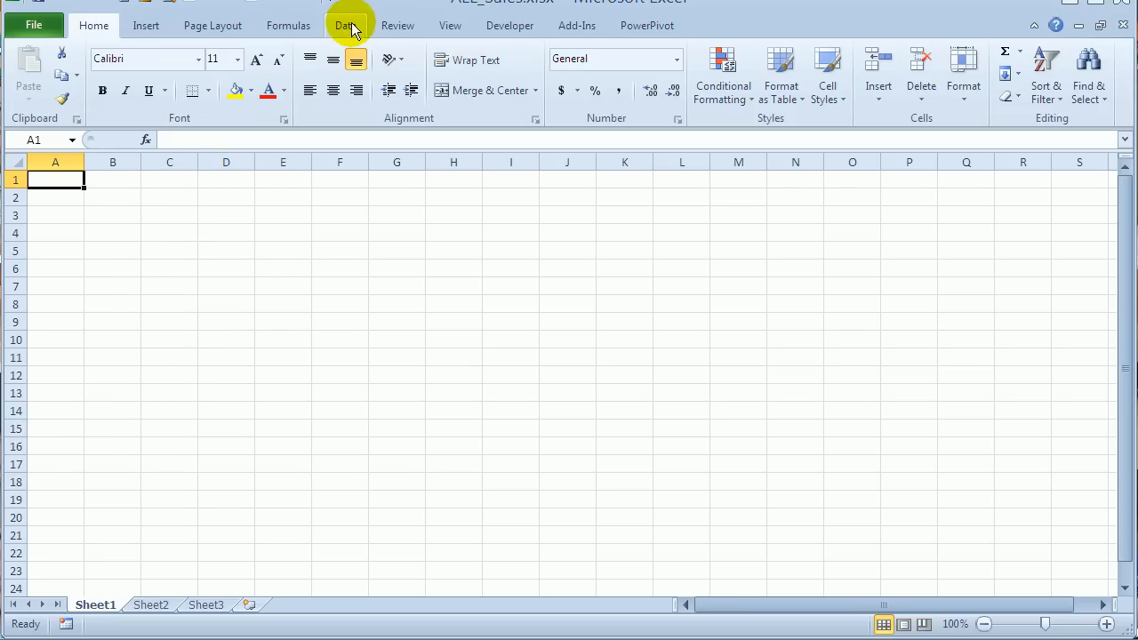
{"action": "mouse_move", "coordinate": [347, 25]}
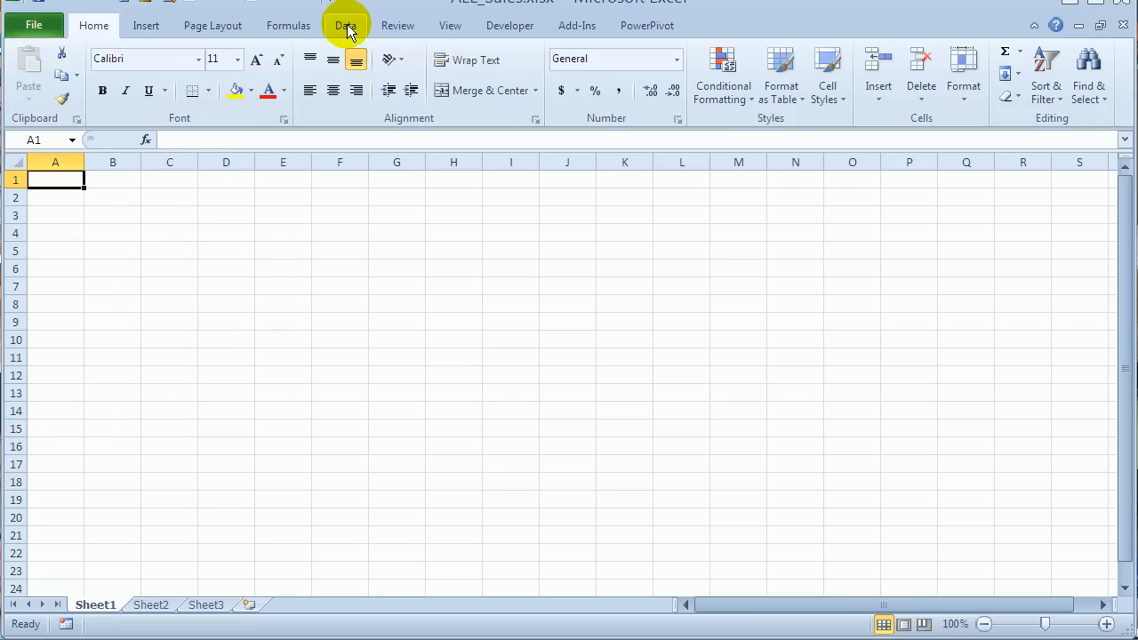
Step: Add a workbook connection to the EastSales$ table in C:\_TEST\EastSales.xlsx
{"action": "left_click", "coordinate": [346, 25]}
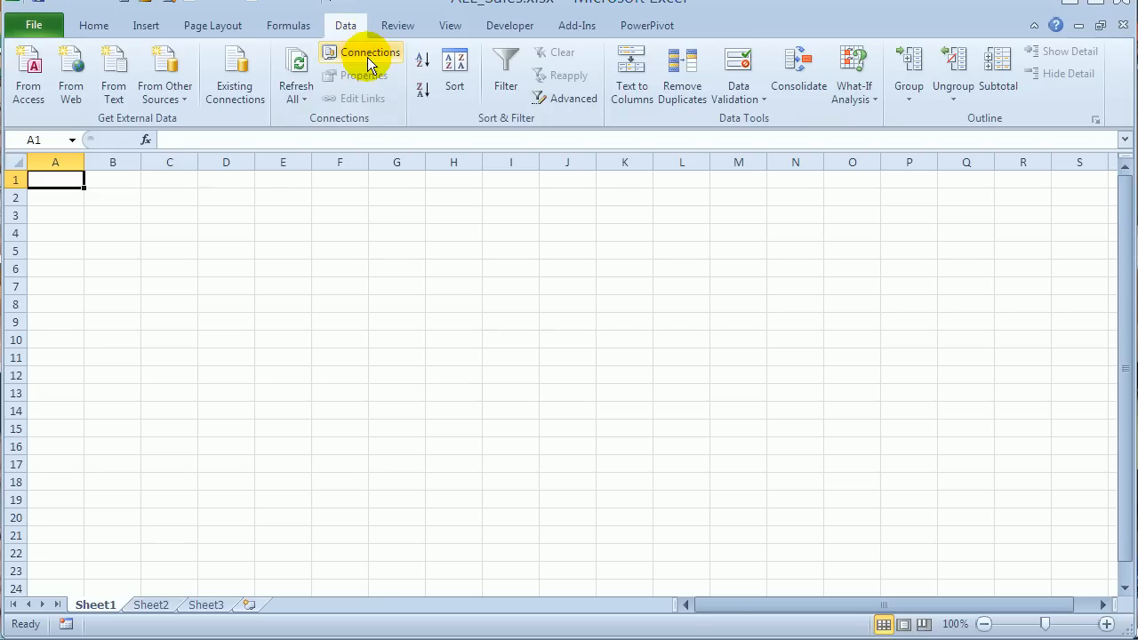
{"action": "left_click", "coordinate": [369, 51]}
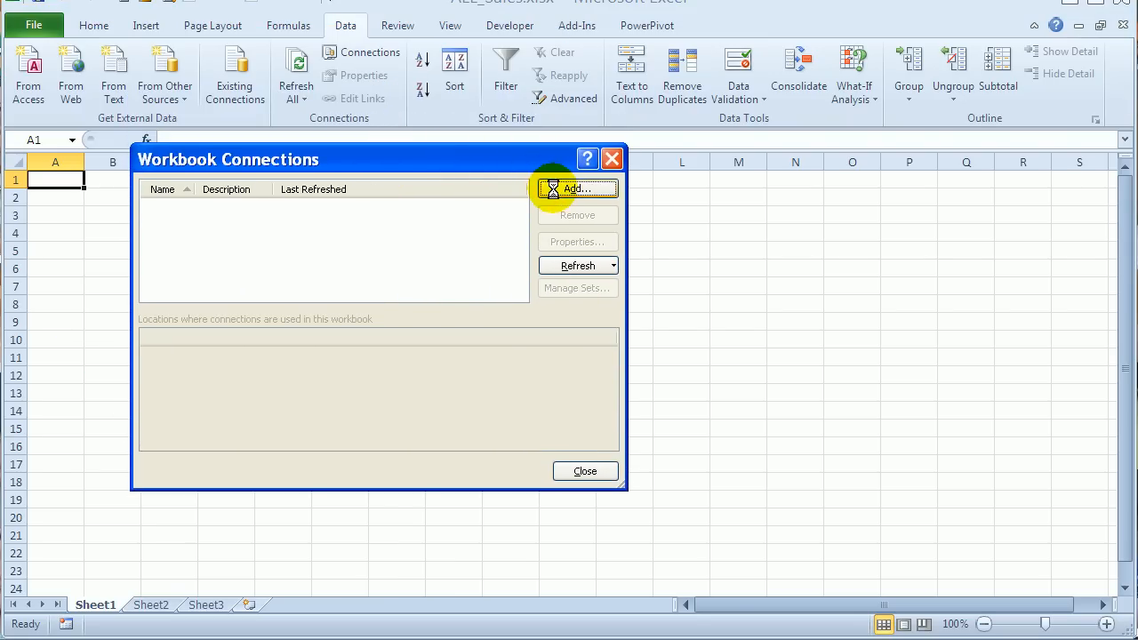
{"action": "left_click", "coordinate": [575, 188]}
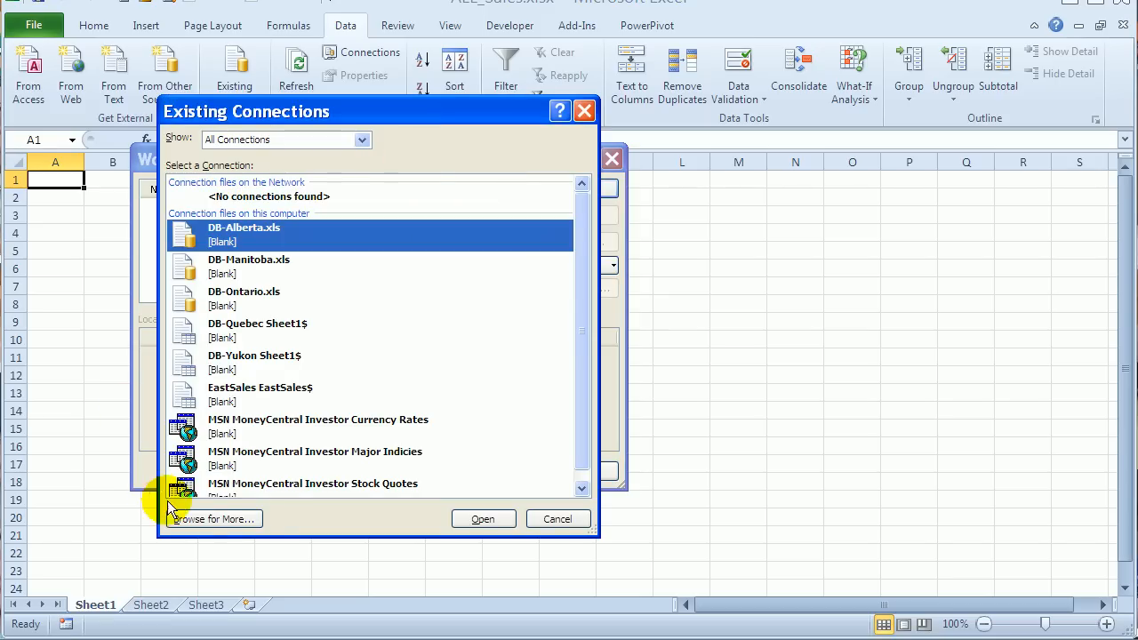
{"action": "left_click", "coordinate": [213, 519]}
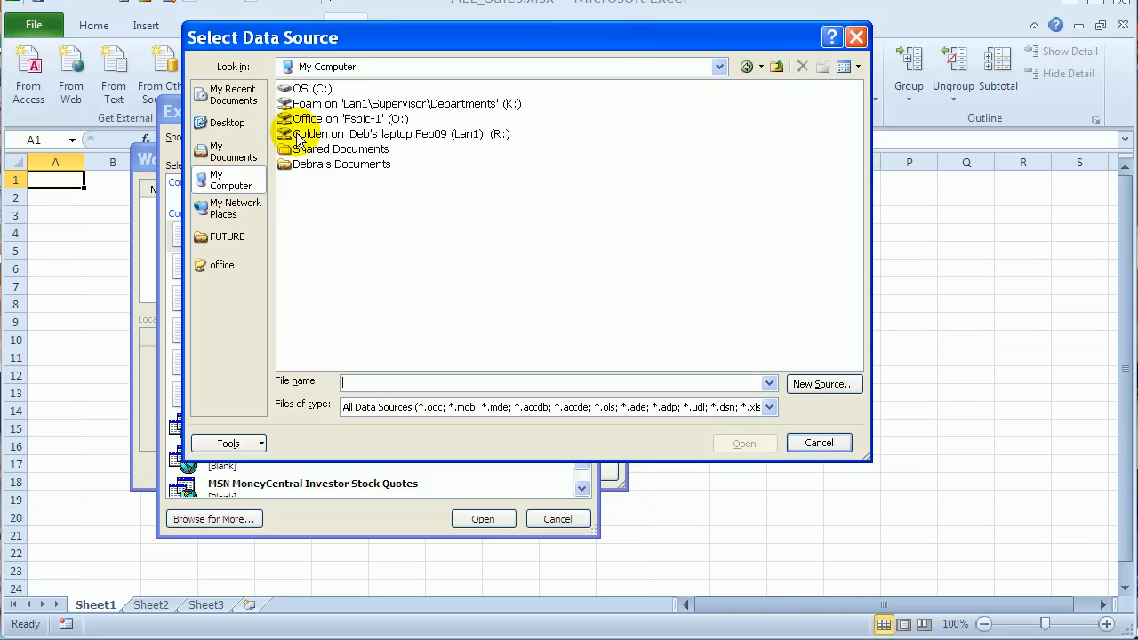
{"action": "left_click", "coordinate": [307, 88]}
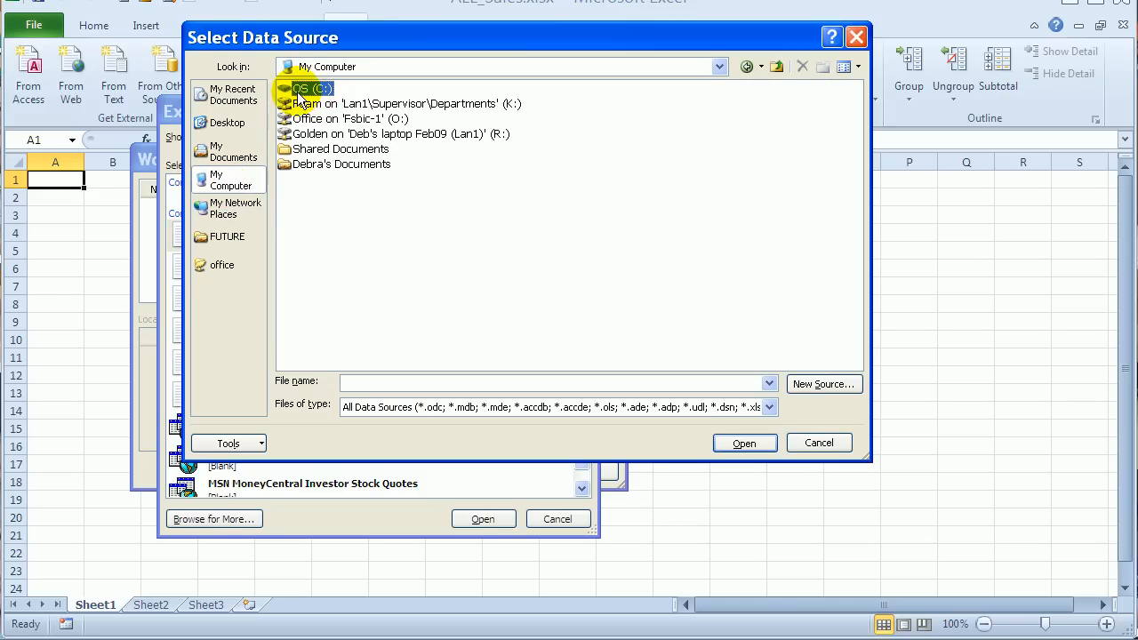
{"action": "double_click", "coordinate": [308, 88]}
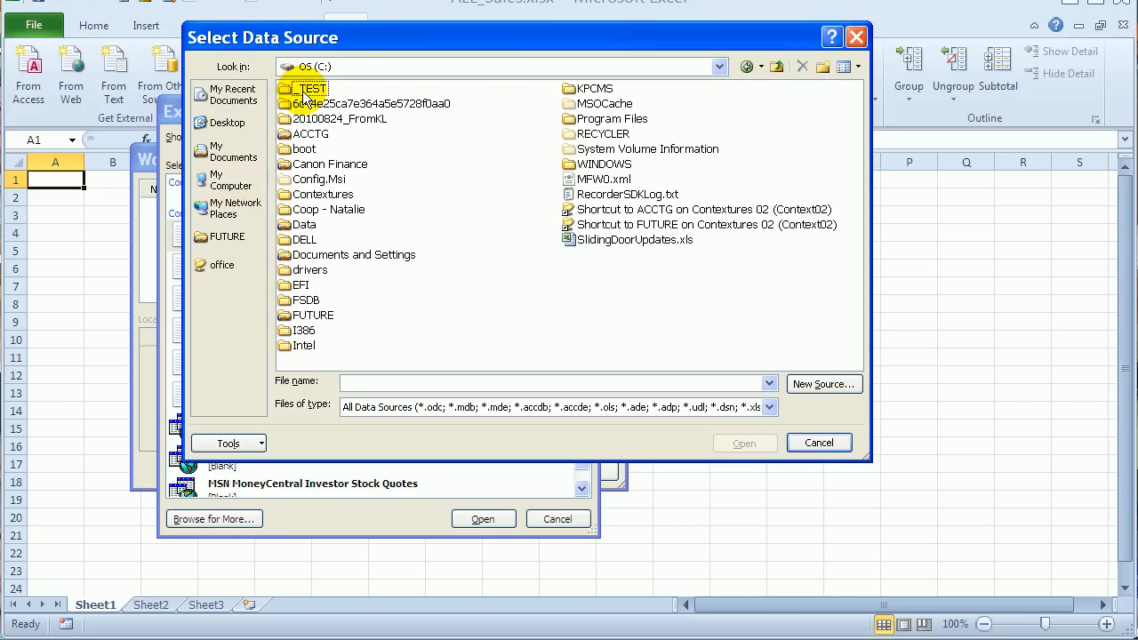
{"action": "double_click", "coordinate": [311, 88]}
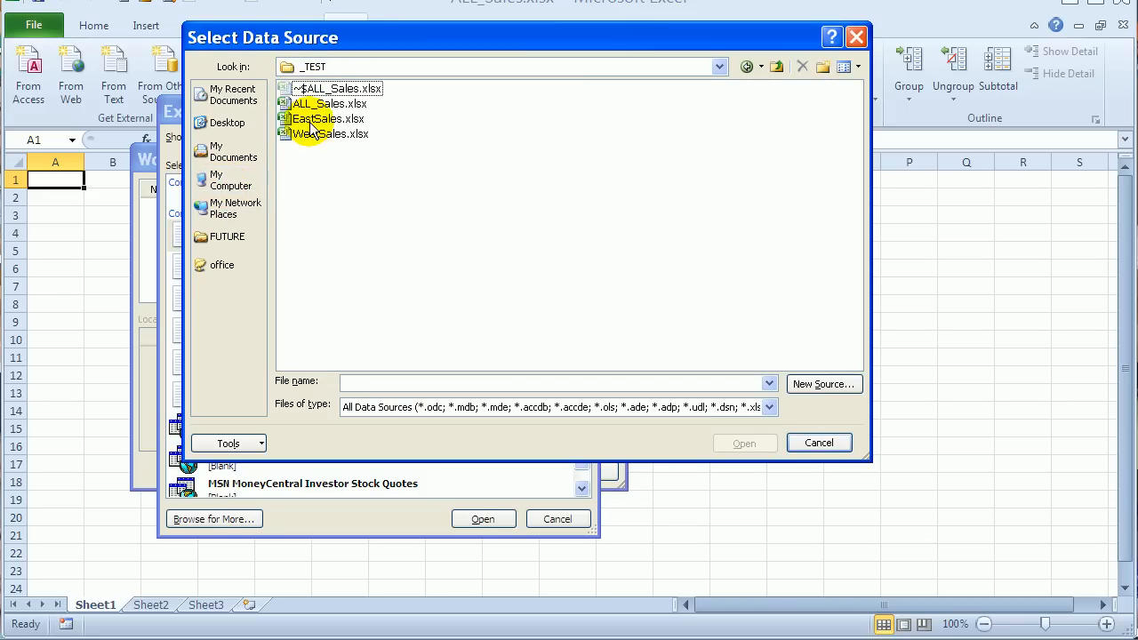
{"action": "left_click", "coordinate": [328, 118]}
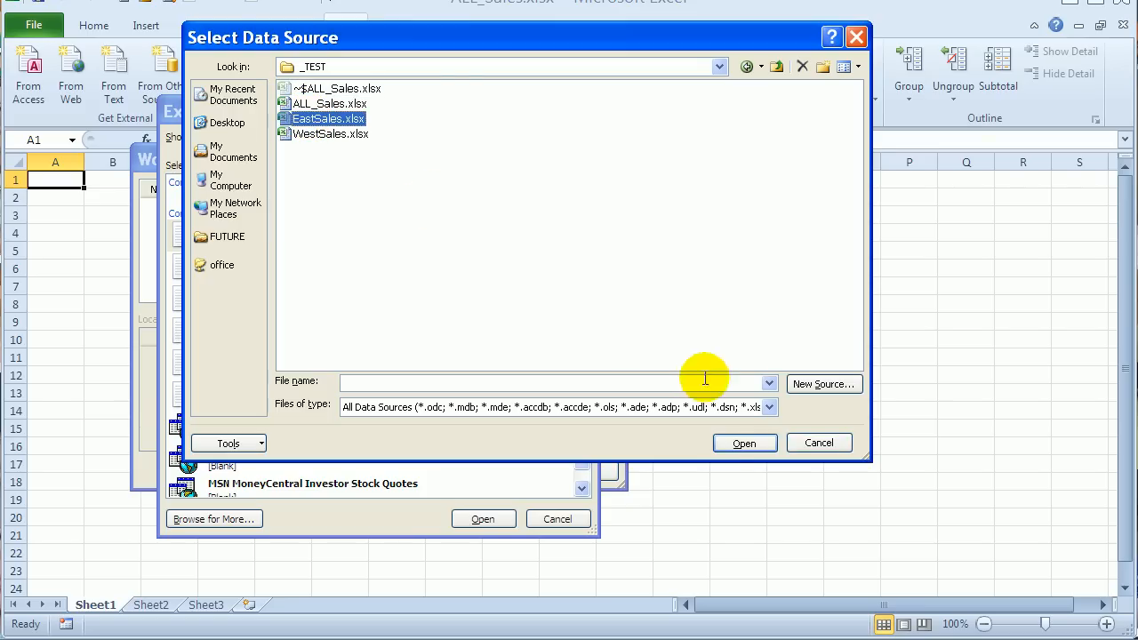
{"action": "left_click", "coordinate": [744, 442]}
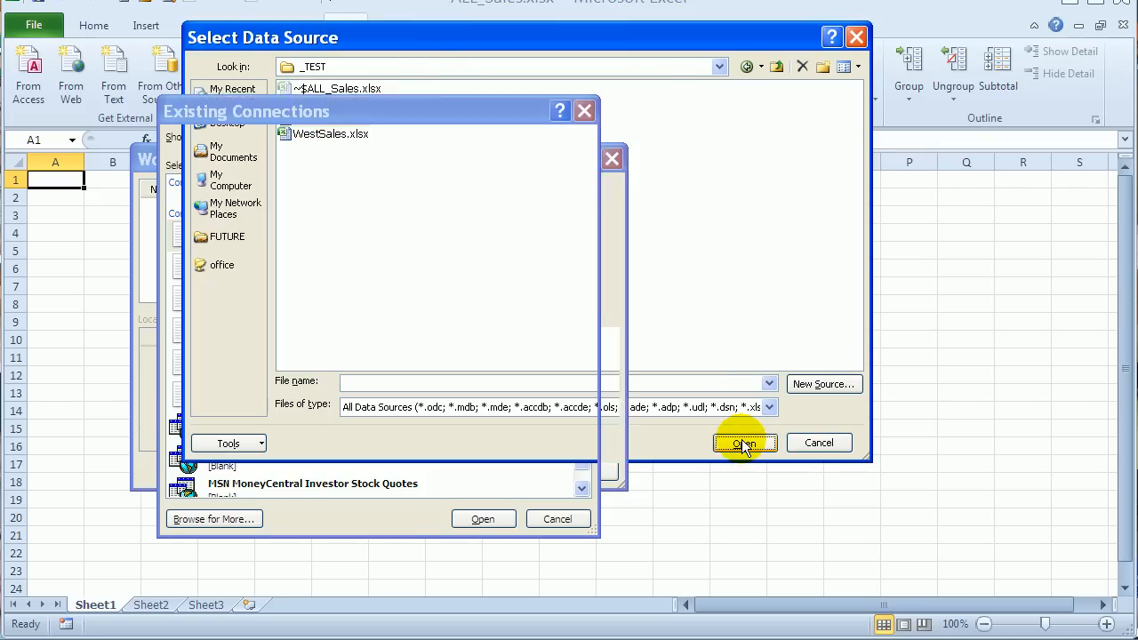
{"action": "left_click", "coordinate": [745, 443]}
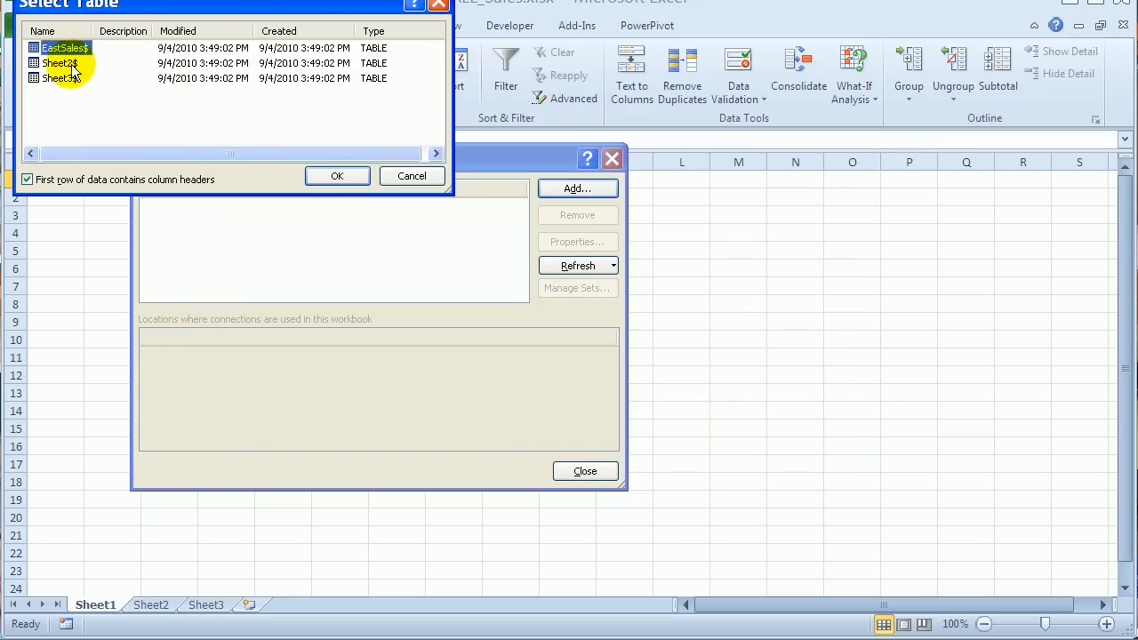
{"action": "left_click", "coordinate": [337, 176]}
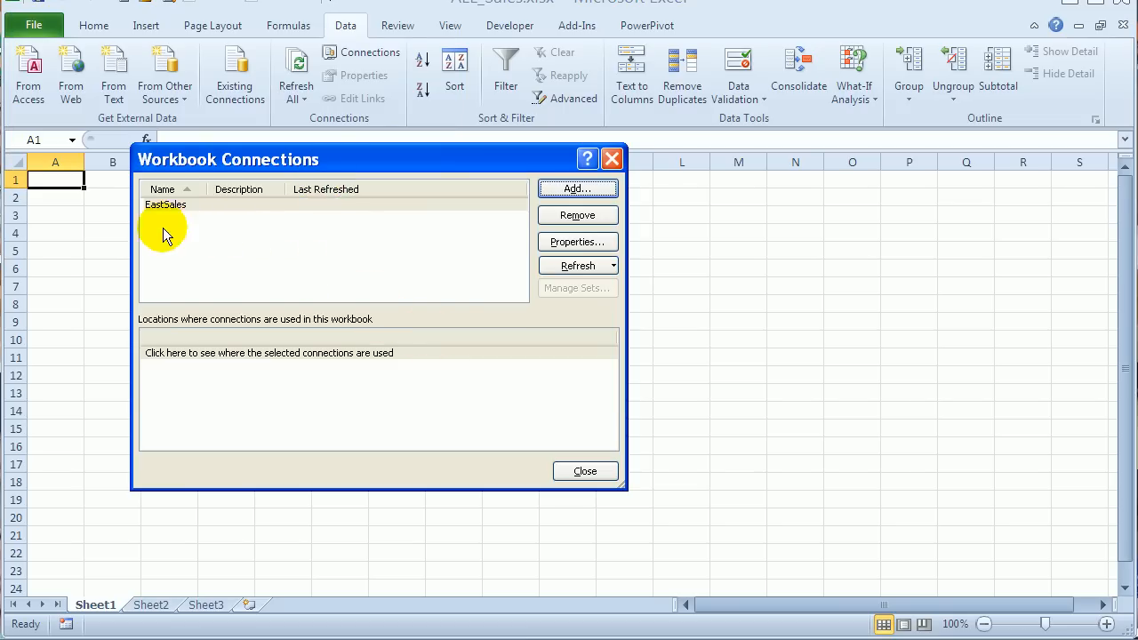
{"action": "mouse_move", "coordinate": [271, 227]}
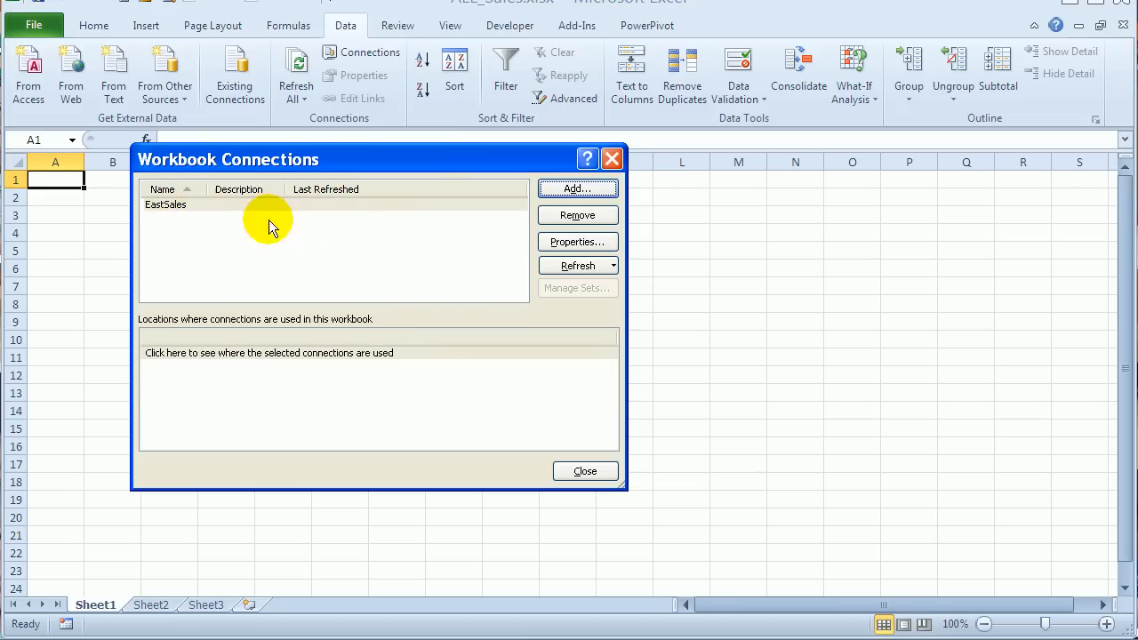
Step: Close the Workbook Connections list and launch the PowerPivot window
{"action": "left_click", "coordinate": [585, 471]}
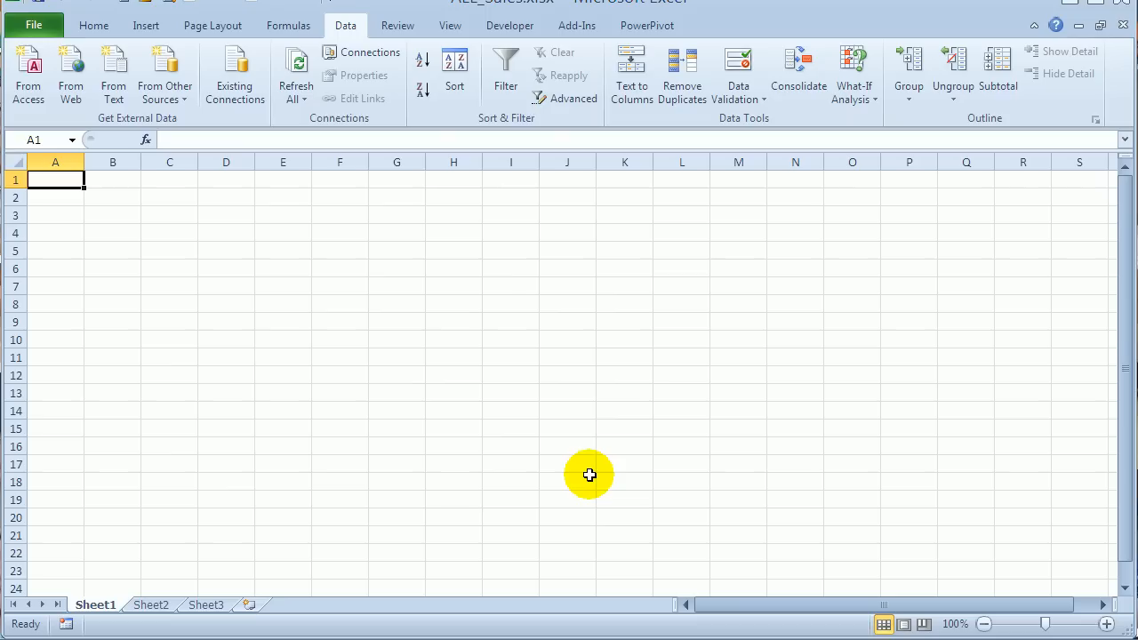
{"action": "mouse_move", "coordinate": [363, 52]}
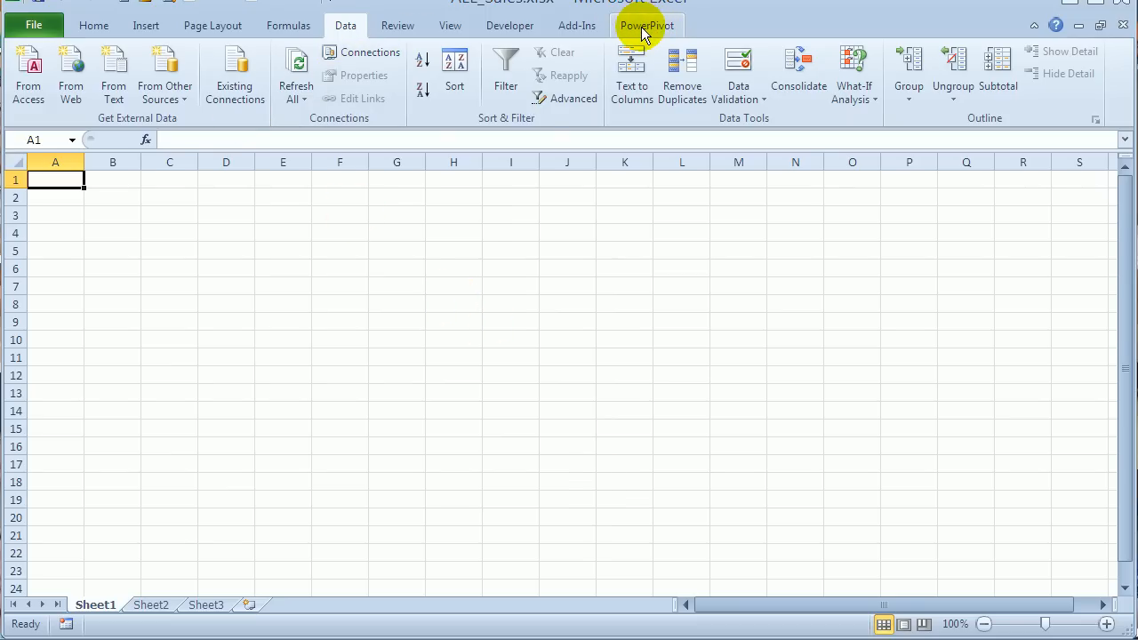
{"action": "left_click", "coordinate": [646, 25]}
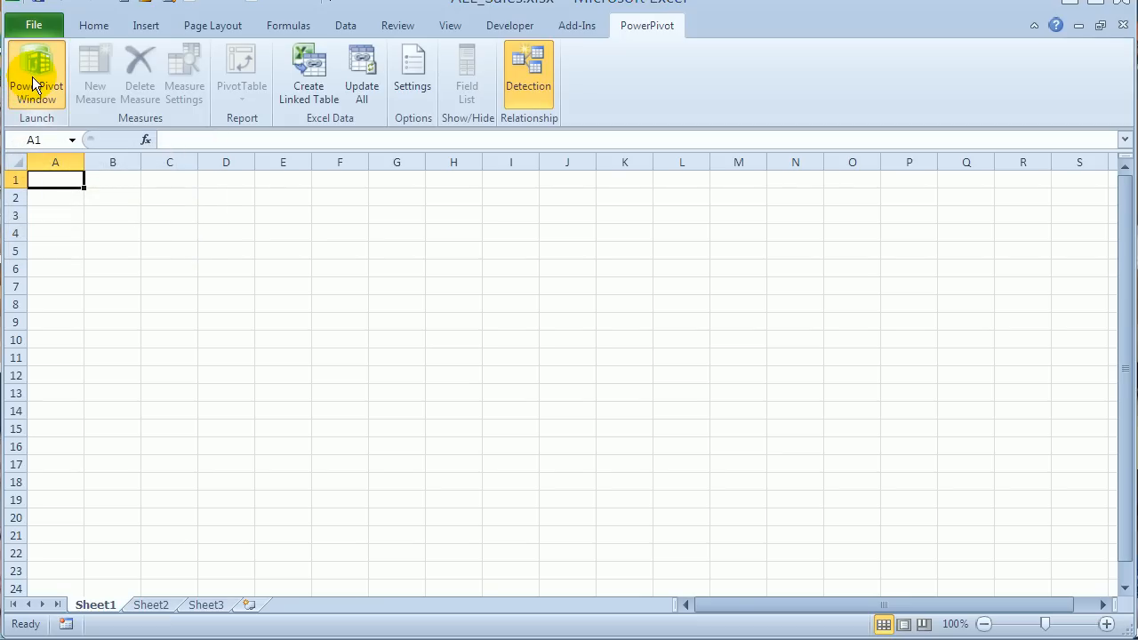
{"action": "left_click", "coordinate": [35, 75]}
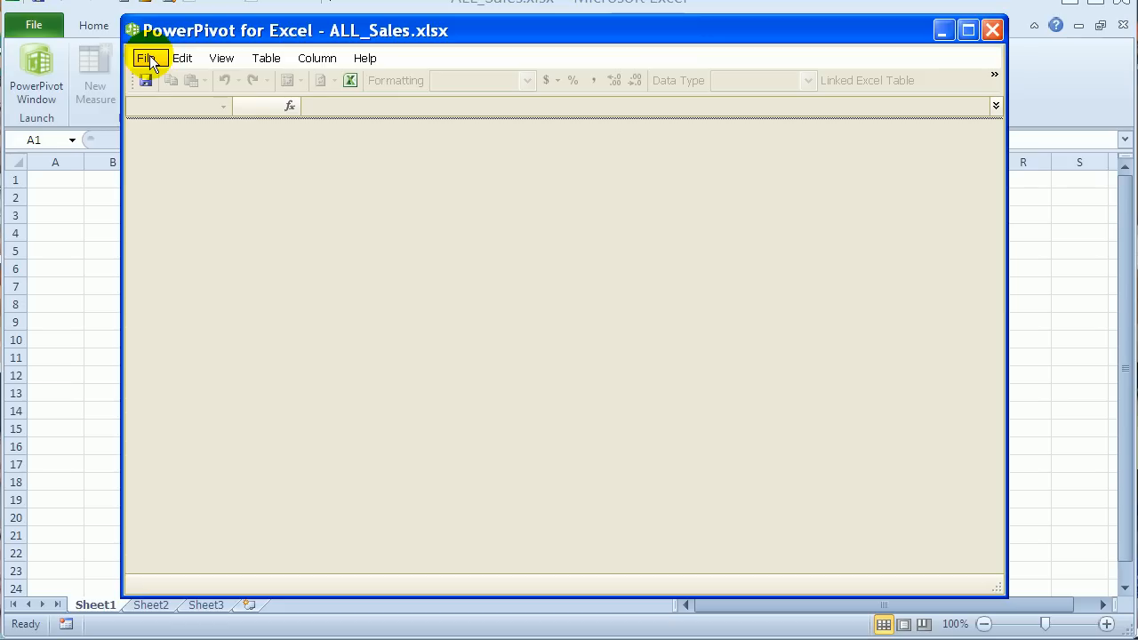
Step: Start an import from other data sources, then cancel the wizard and close PowerPivot
{"action": "left_click", "coordinate": [146, 57]}
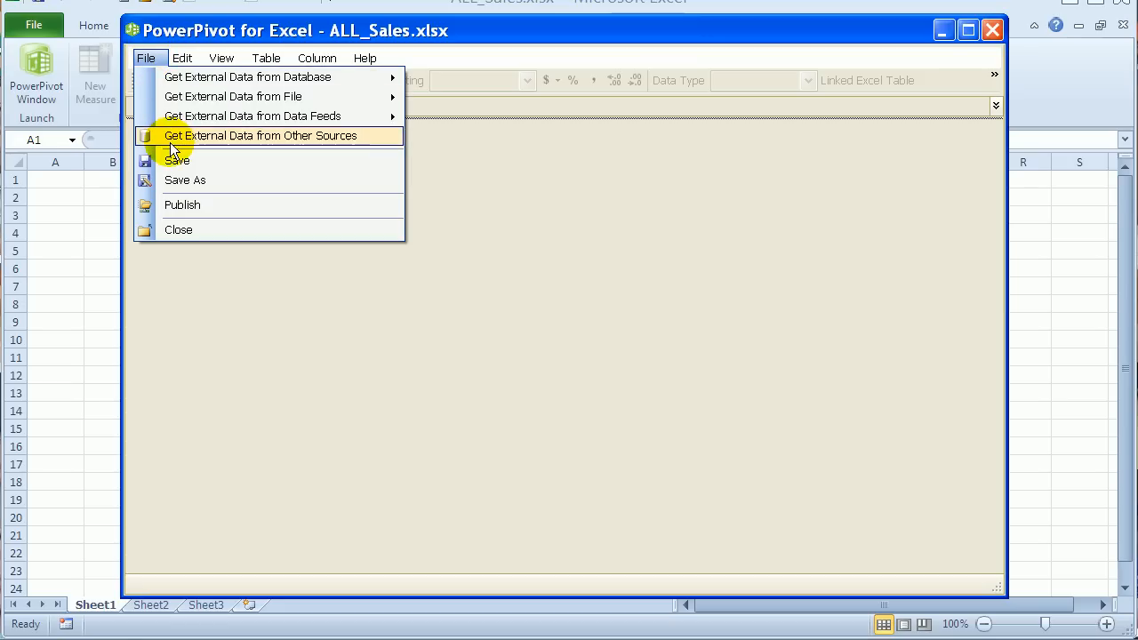
{"action": "left_click", "coordinate": [260, 136]}
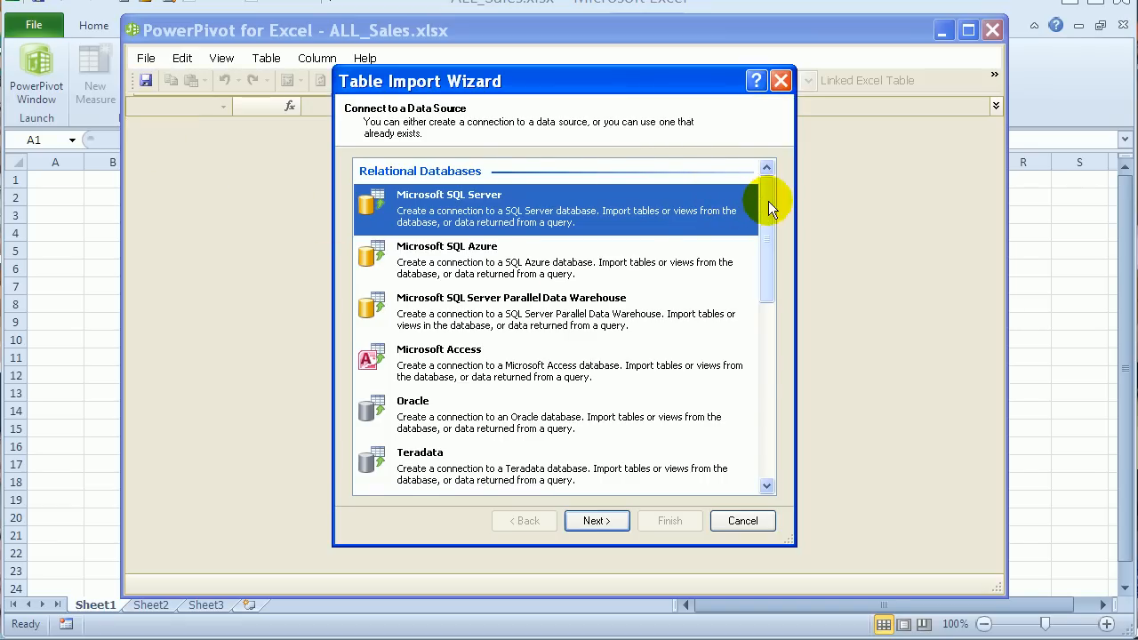
{"action": "scroll", "scroll_direction": "down", "scroll_amount": 3}
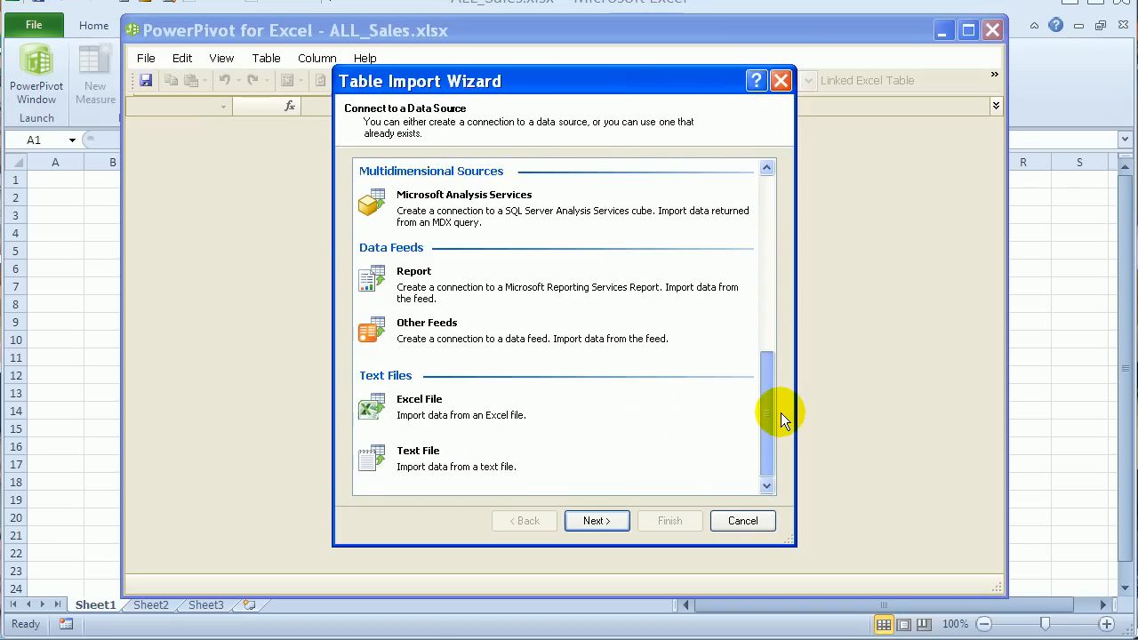
{"action": "left_click", "coordinate": [742, 520]}
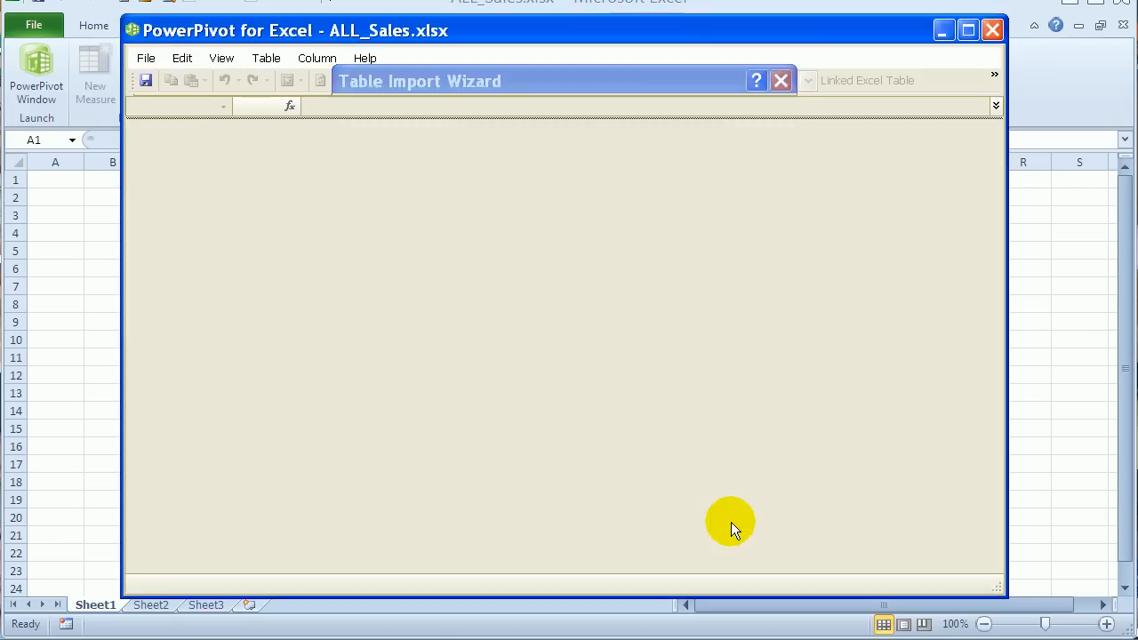
{"action": "left_click", "coordinate": [780, 80]}
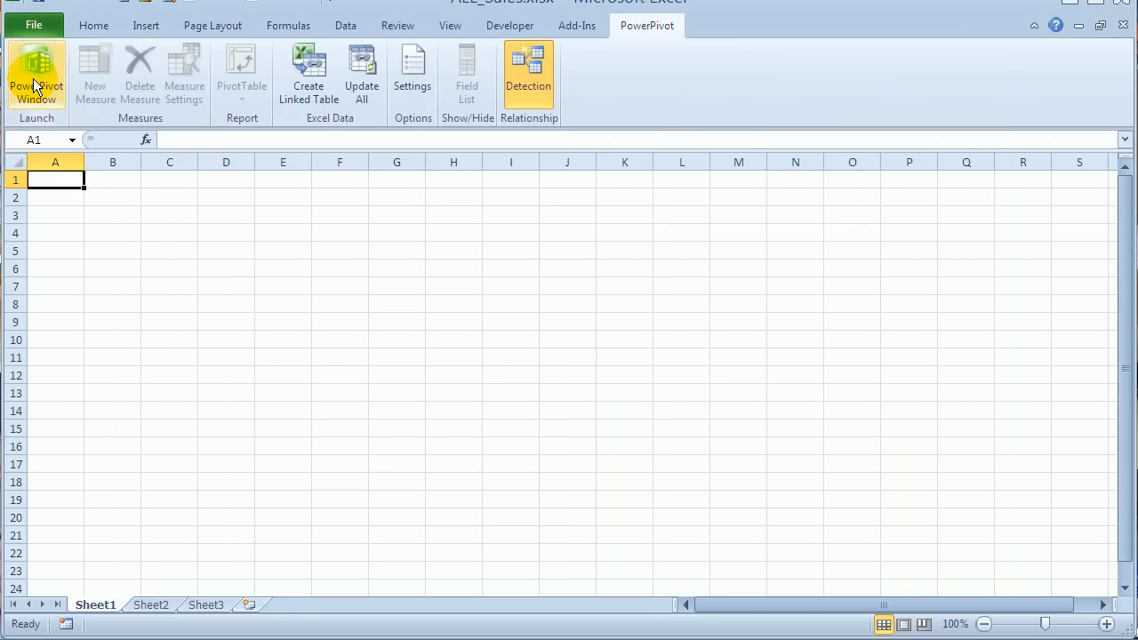
{"action": "mouse_move", "coordinate": [36, 76]}
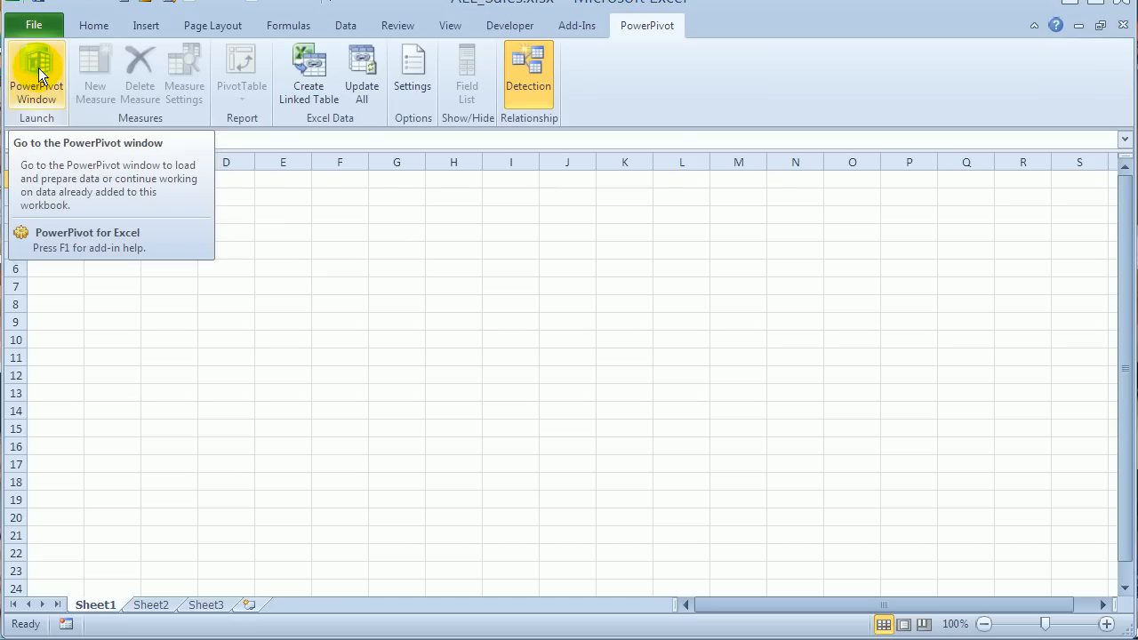
Step: Open PowerPivot, browse its View and Table commands, and go back to the worksheet
{"action": "left_click", "coordinate": [37, 74]}
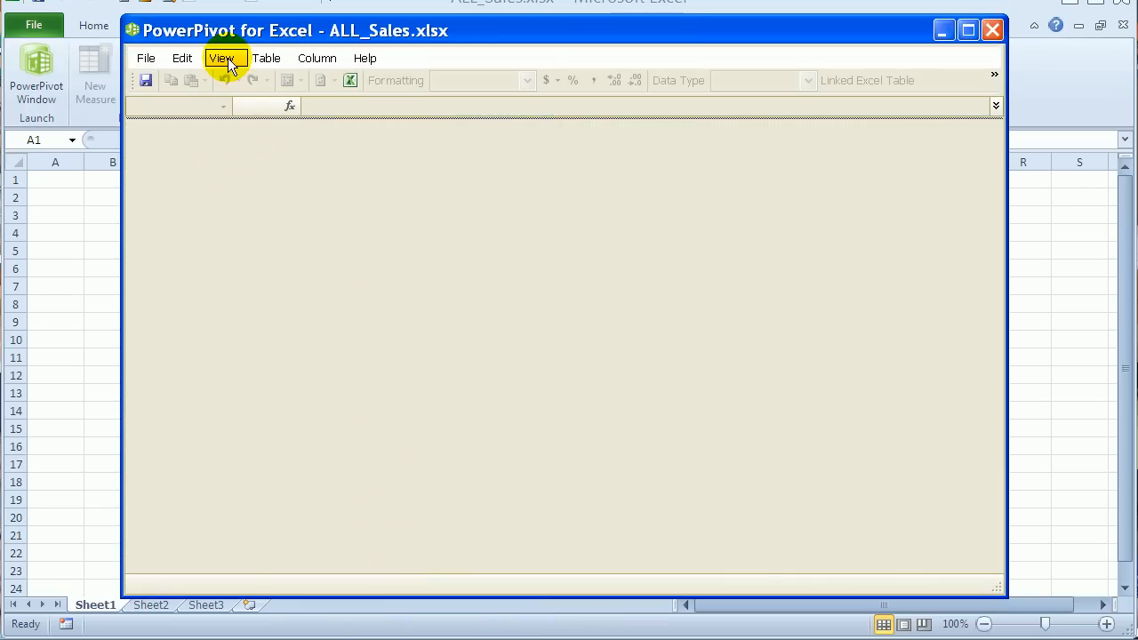
{"action": "left_click", "coordinate": [222, 58]}
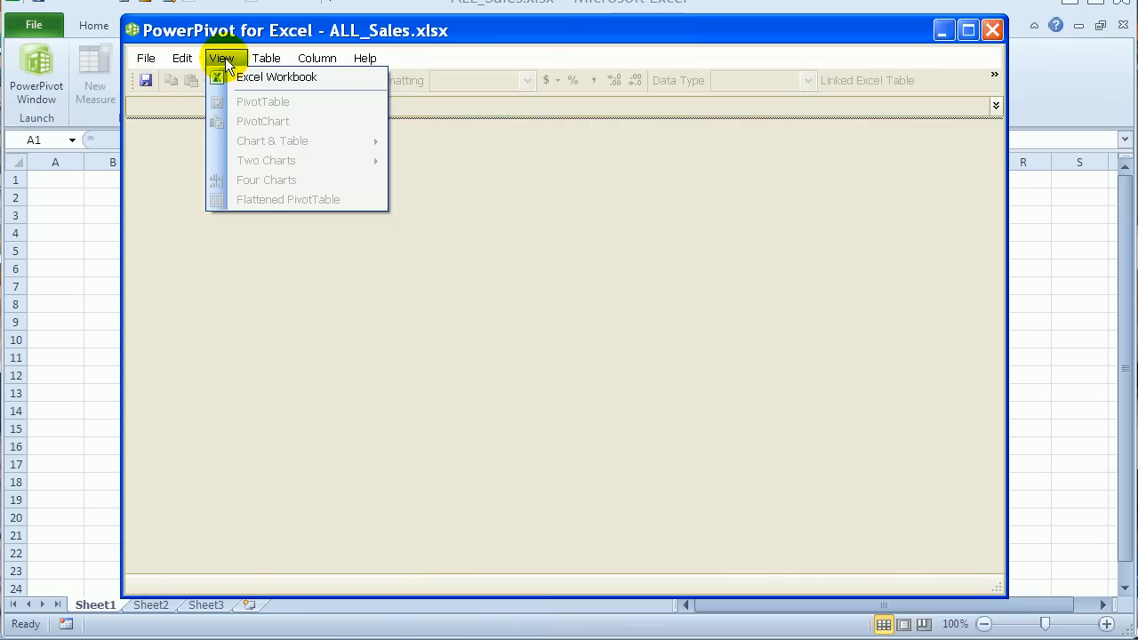
{"action": "left_click", "coordinate": [266, 58]}
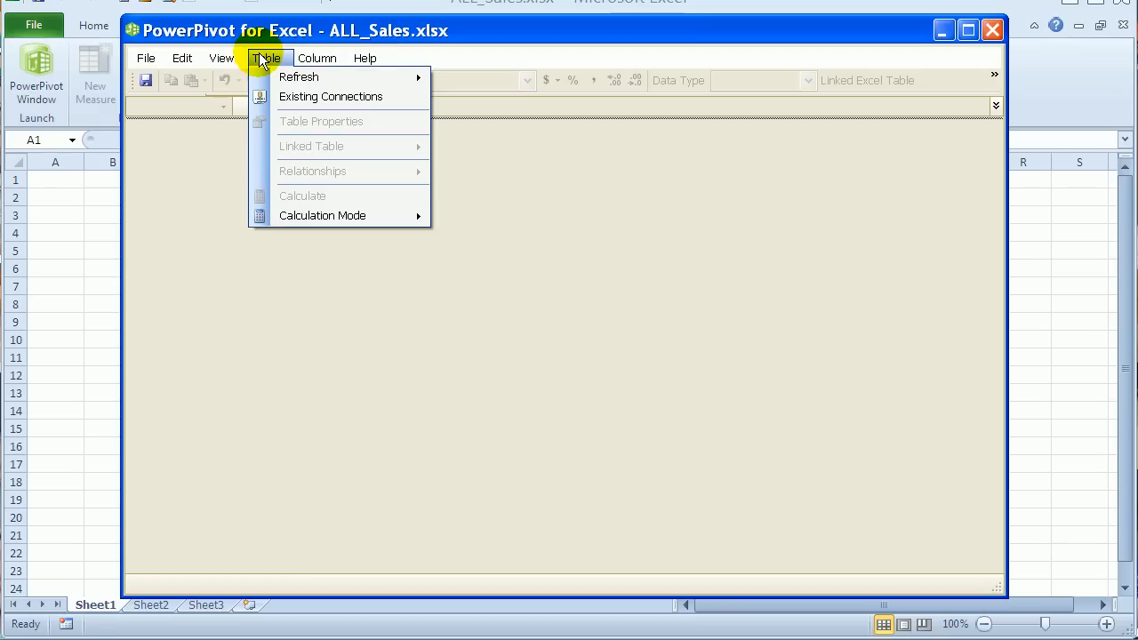
{"action": "left_click", "coordinate": [265, 58]}
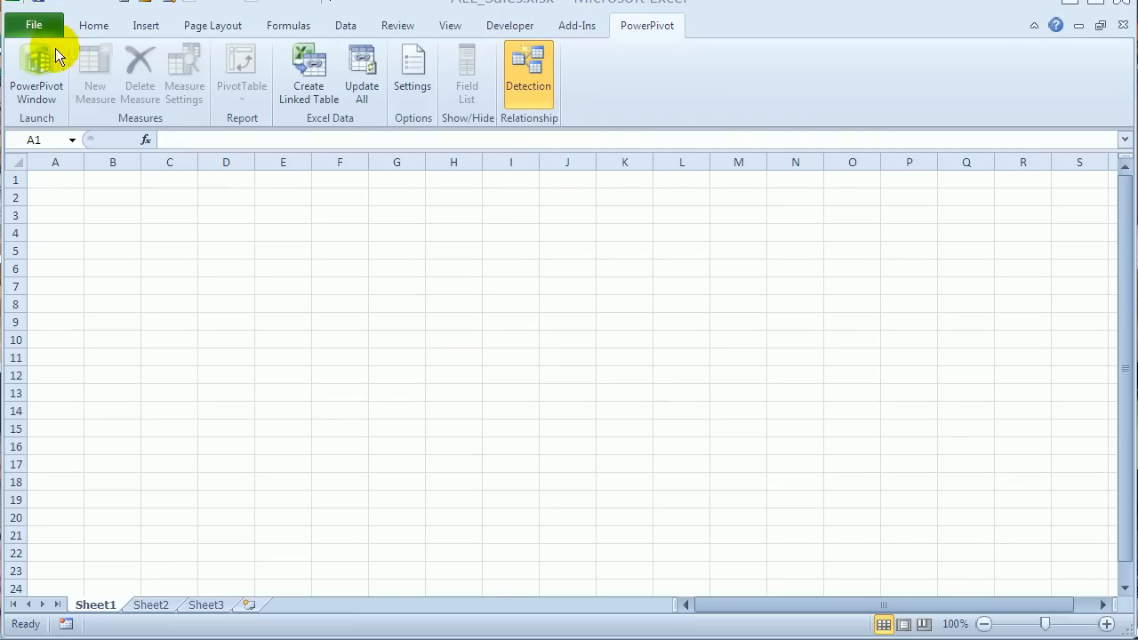
{"action": "mouse_move", "coordinate": [556, 12]}
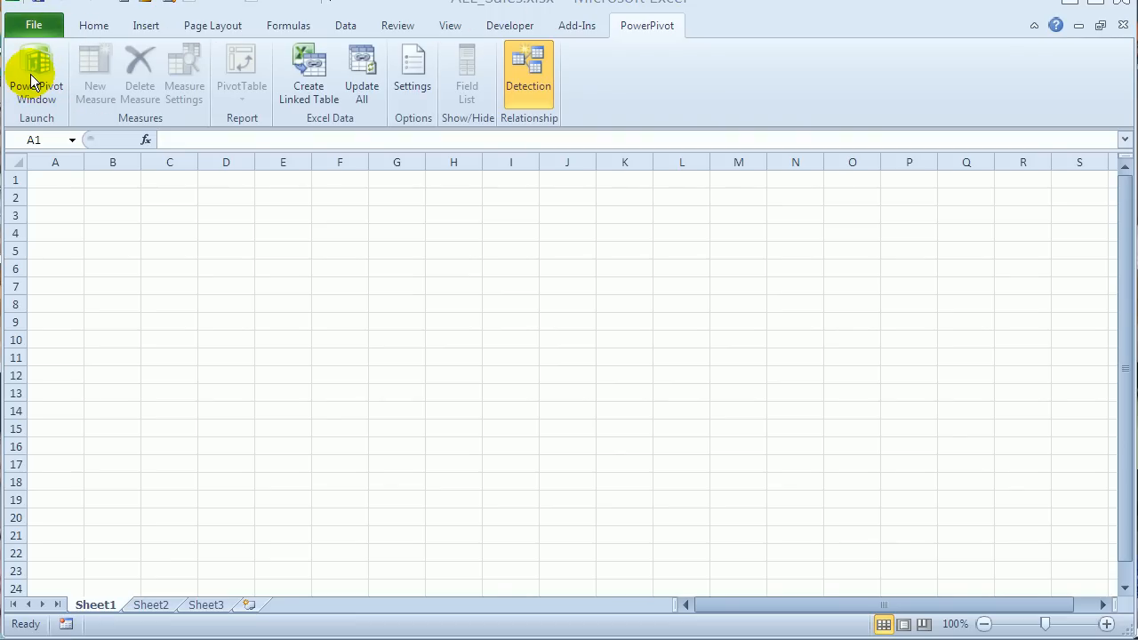
{"action": "mouse_move", "coordinate": [36, 76]}
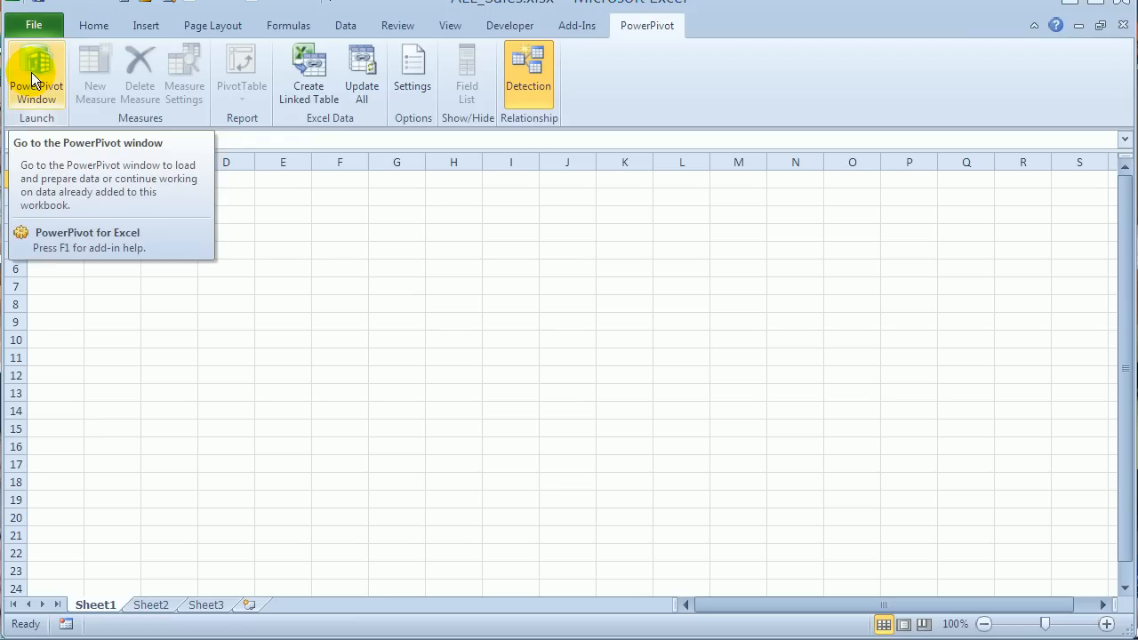
Step: Reopen PowerPivot and select EastSales from the Table > Existing Connections list
{"action": "left_click", "coordinate": [35, 75]}
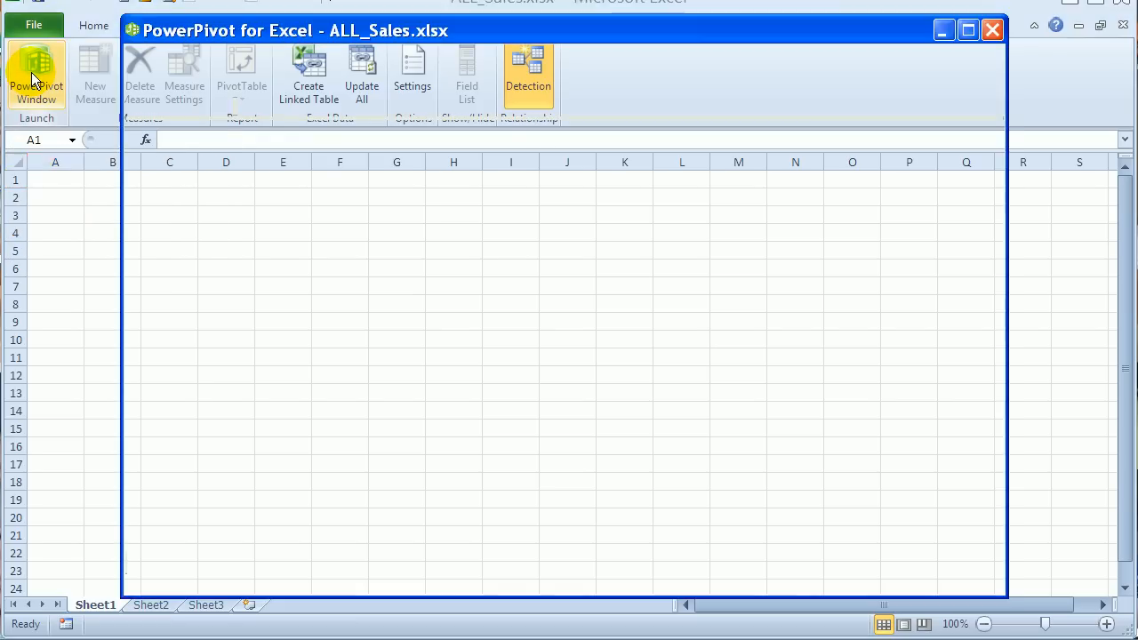
{"action": "left_click", "coordinate": [36, 76]}
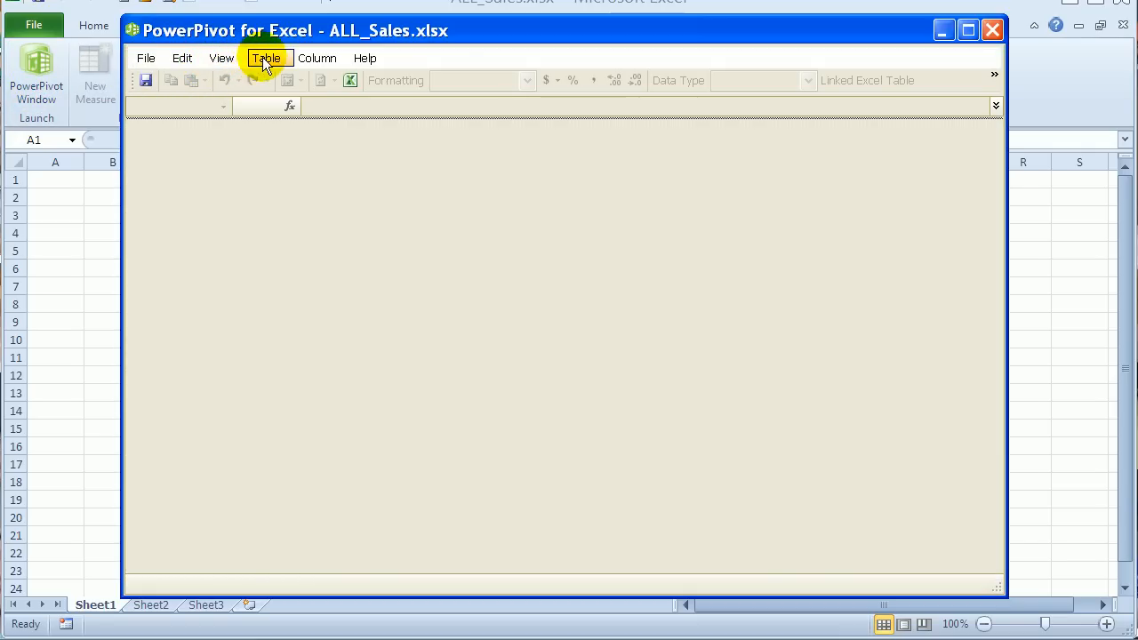
{"action": "left_click", "coordinate": [266, 58]}
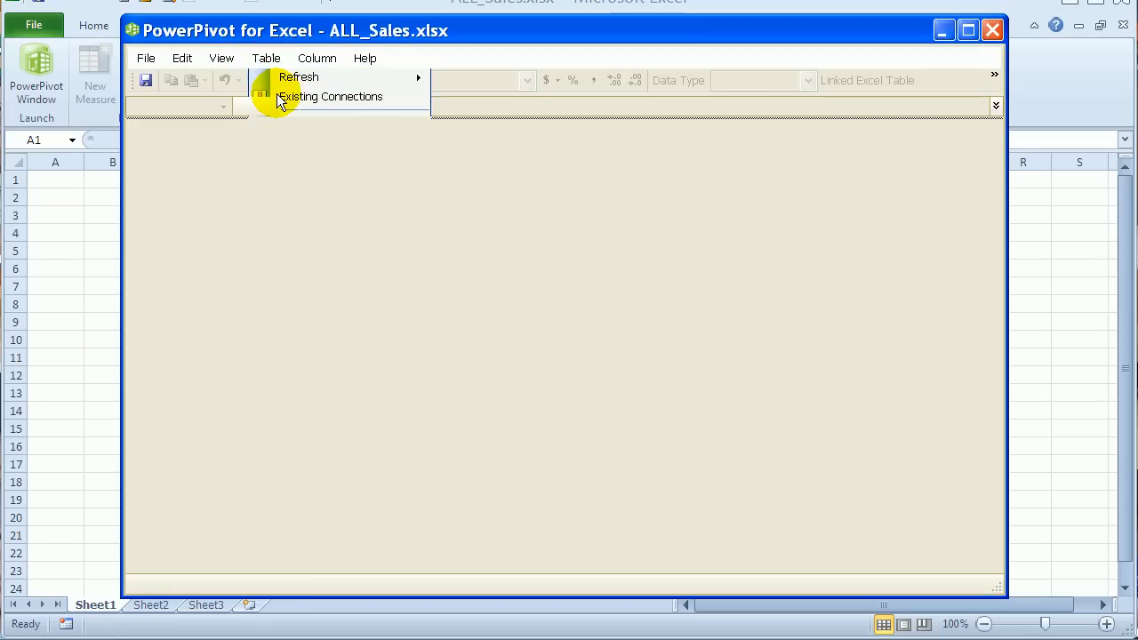
{"action": "left_click", "coordinate": [330, 96]}
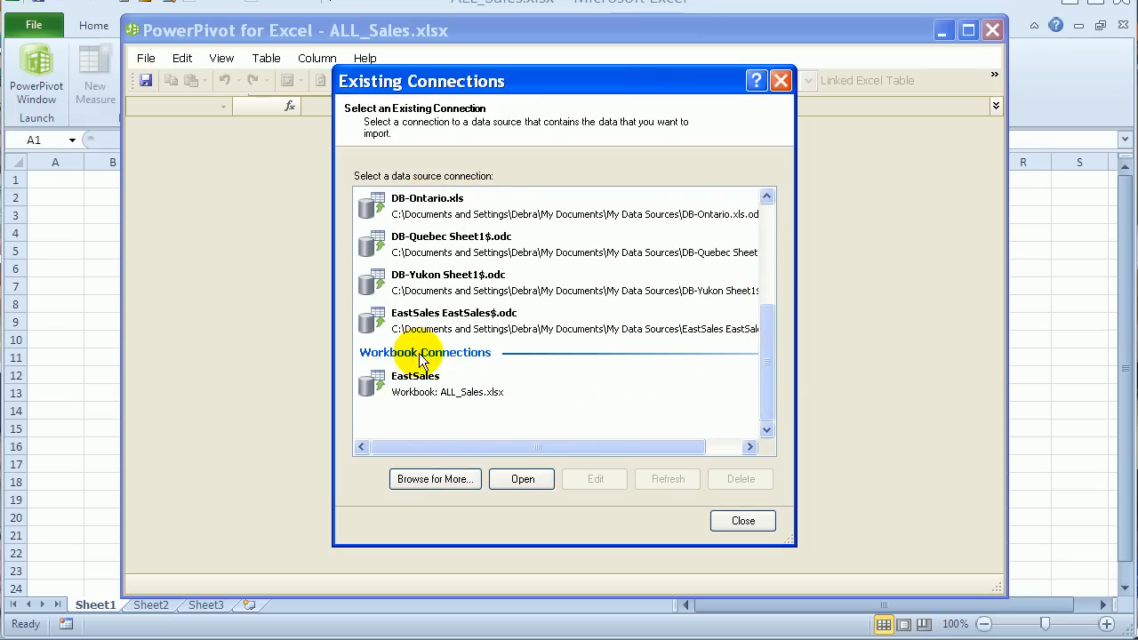
{"action": "left_click", "coordinate": [447, 384]}
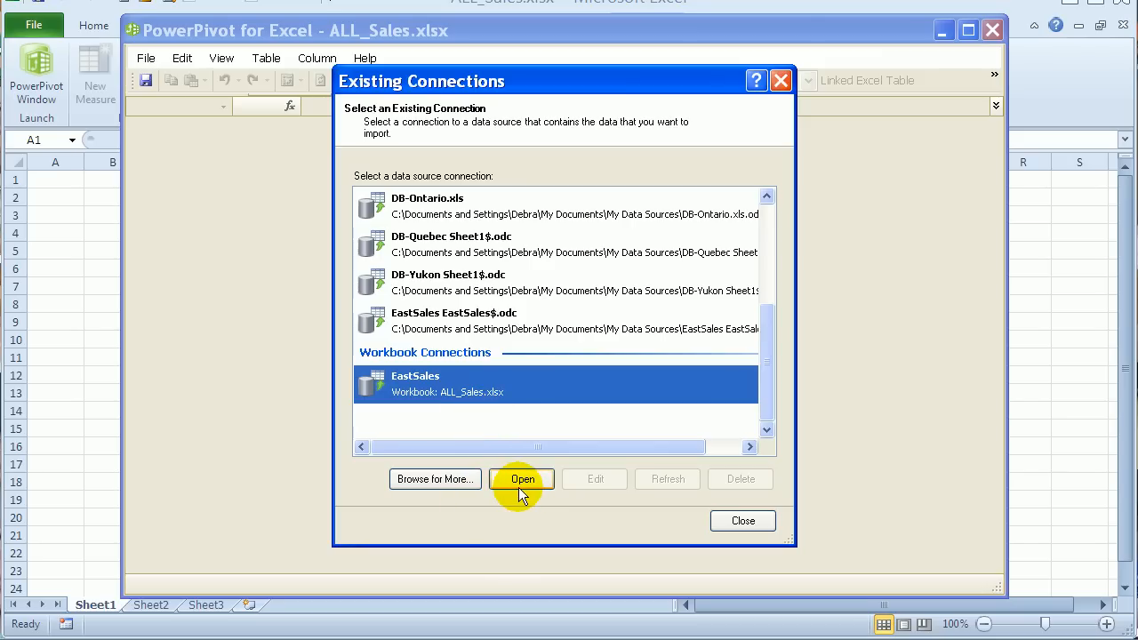
Step: Import the EastSales$ table through the wizard, loading 2,499 rows of Date, Region, Item, Qty
{"action": "left_click", "coordinate": [522, 479]}
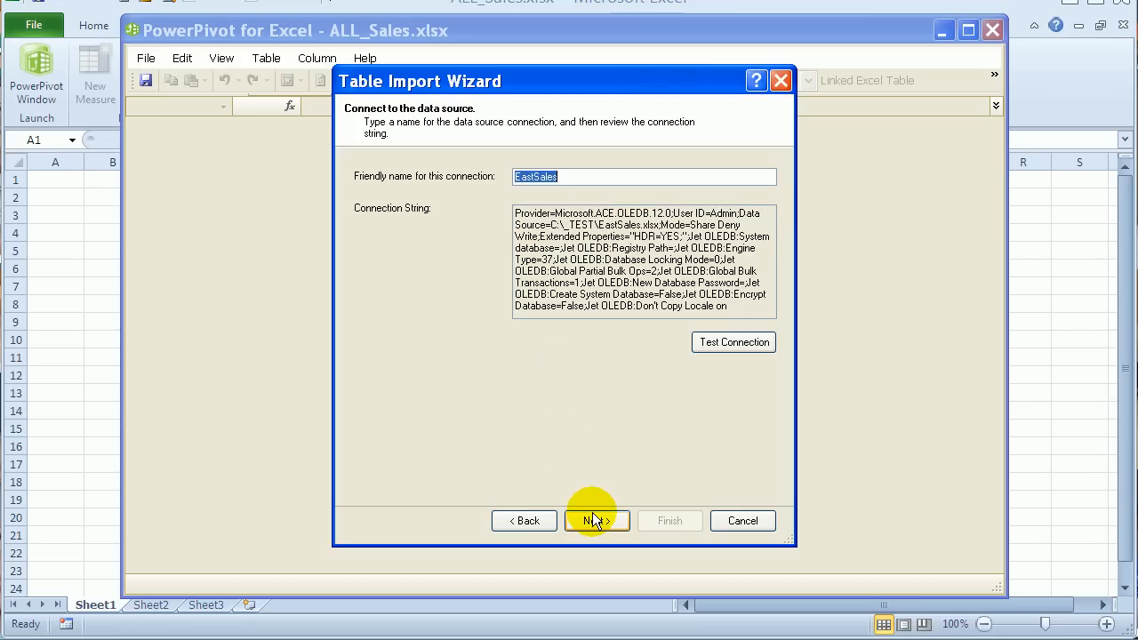
{"action": "left_click", "coordinate": [597, 520]}
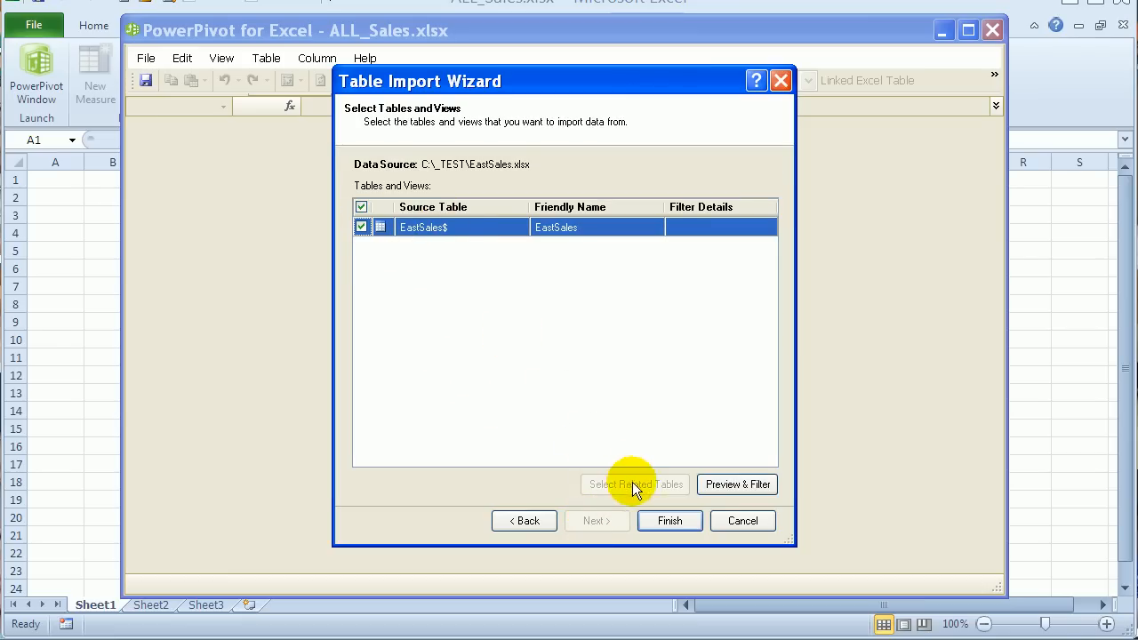
{"action": "left_click", "coordinate": [670, 521]}
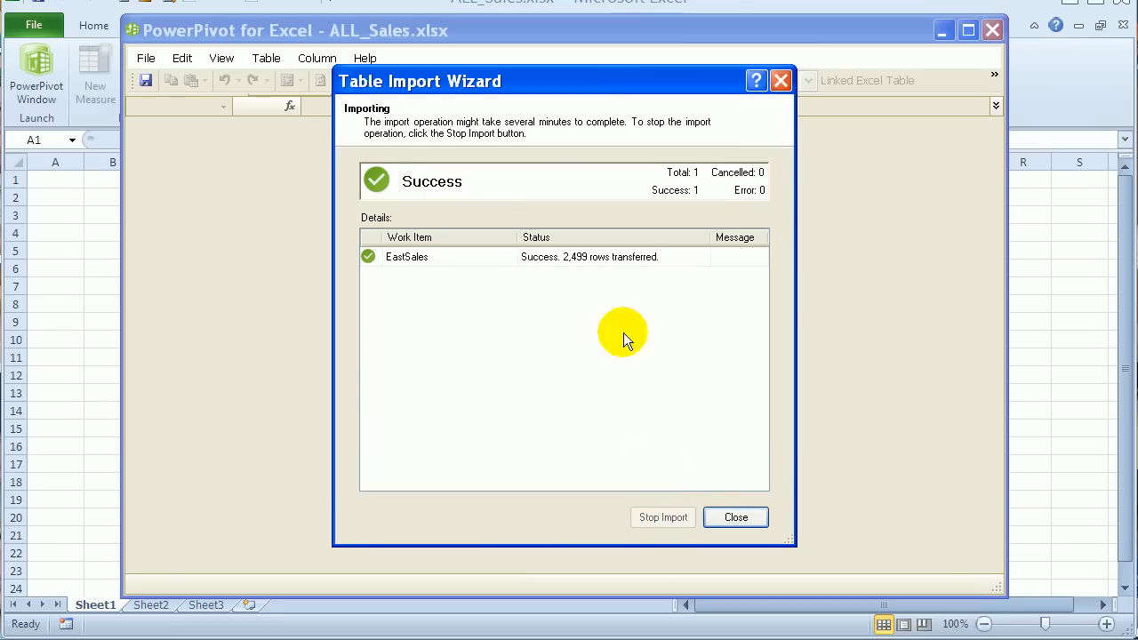
{"action": "mouse_move", "coordinate": [470, 167]}
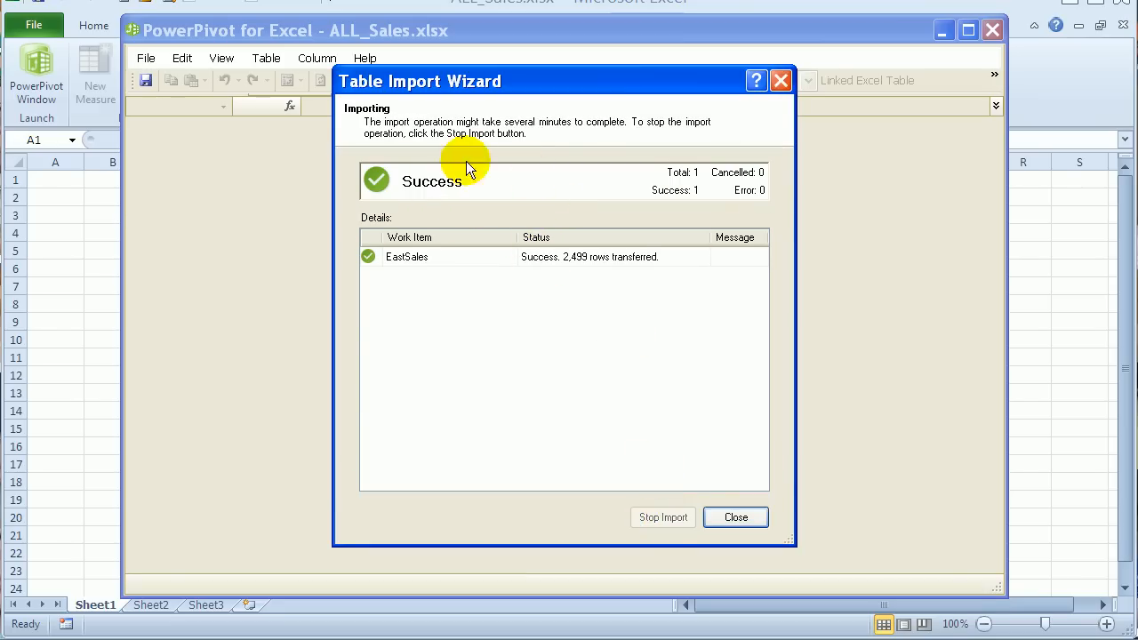
{"action": "mouse_move", "coordinate": [519, 211]}
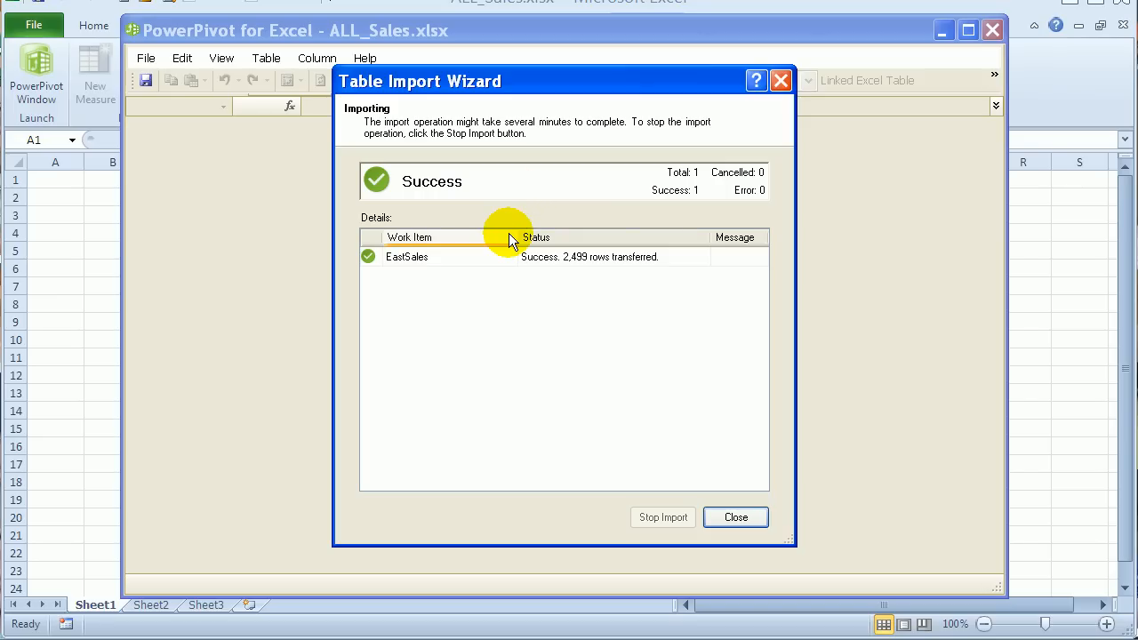
{"action": "mouse_move", "coordinate": [725, 592]}
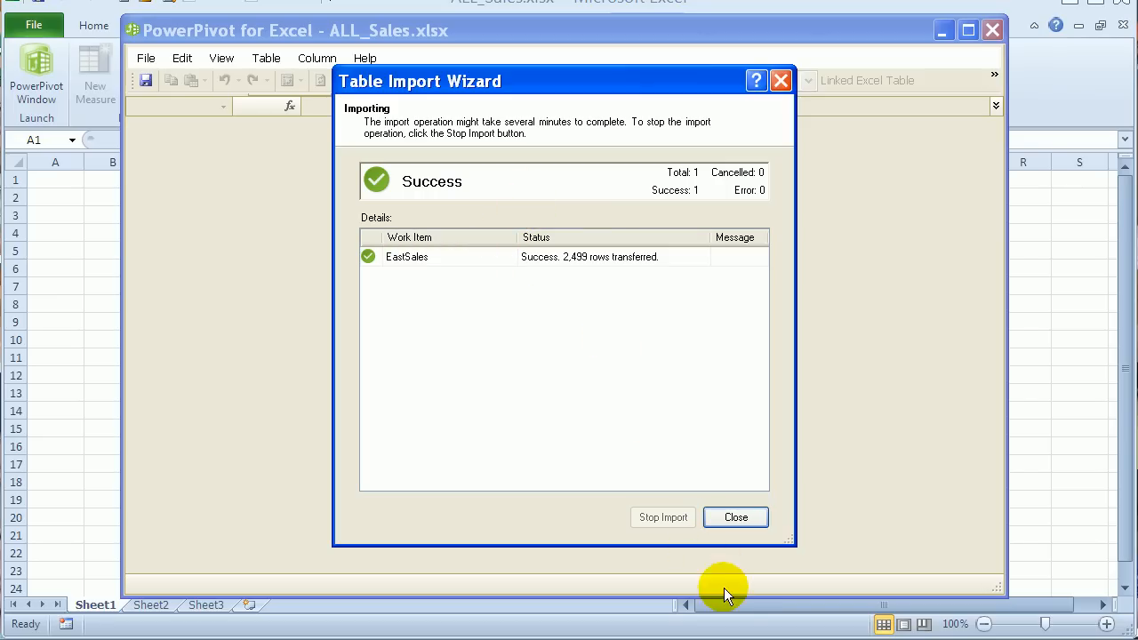
{"action": "left_click", "coordinate": [735, 517]}
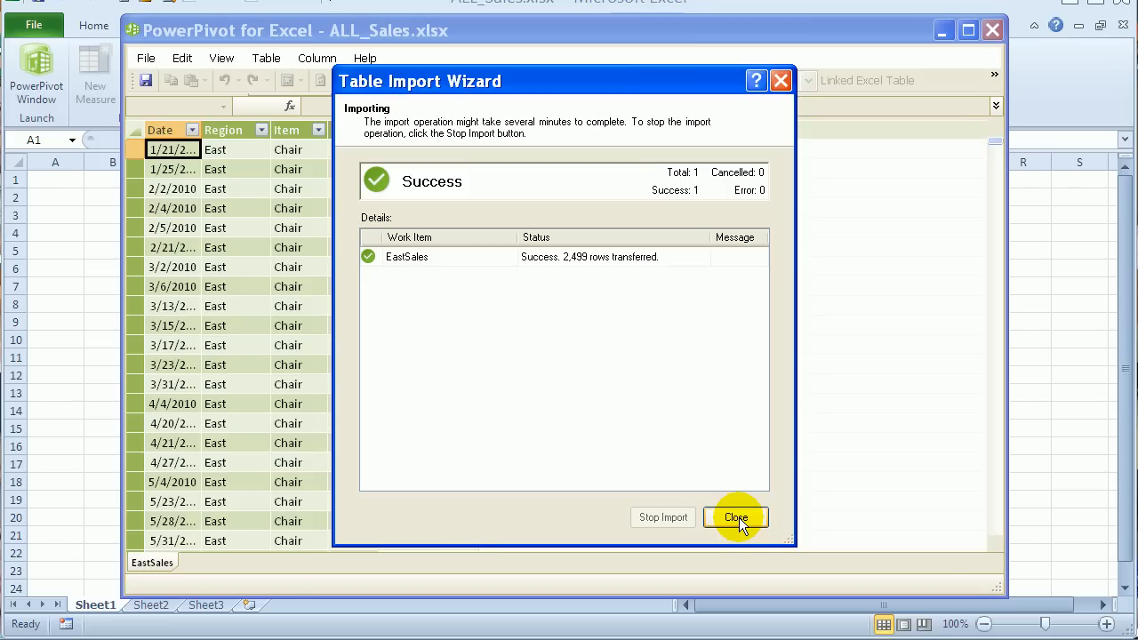
{"action": "left_click", "coordinate": [736, 517]}
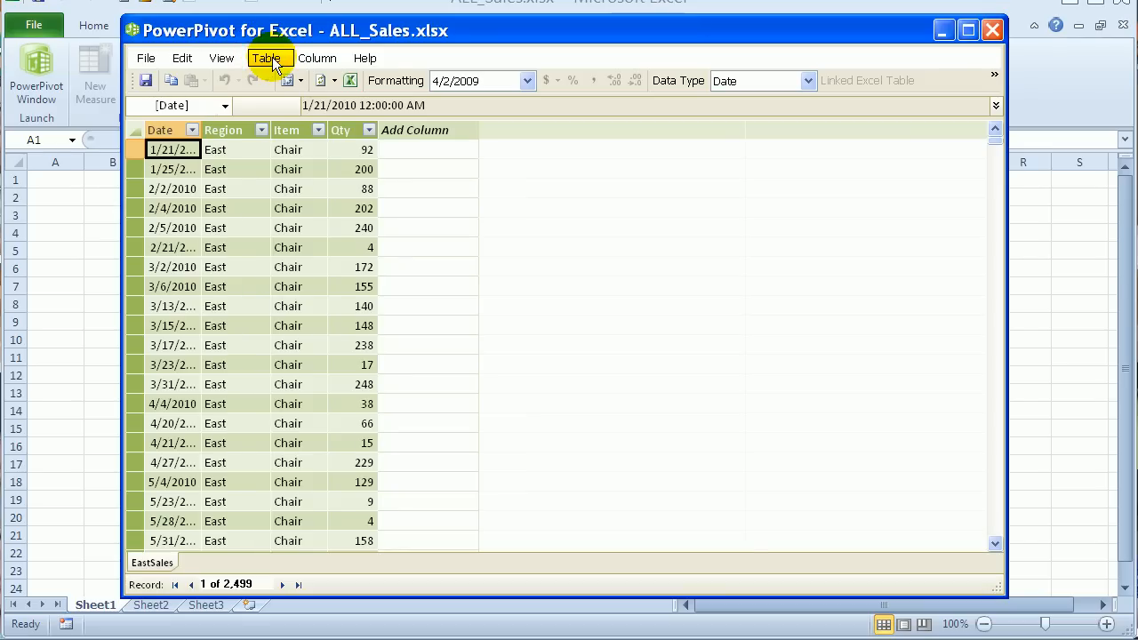
Step: Open the EastSales table properties and switch to the Query Editor showing its SQL
{"action": "left_click", "coordinate": [267, 58]}
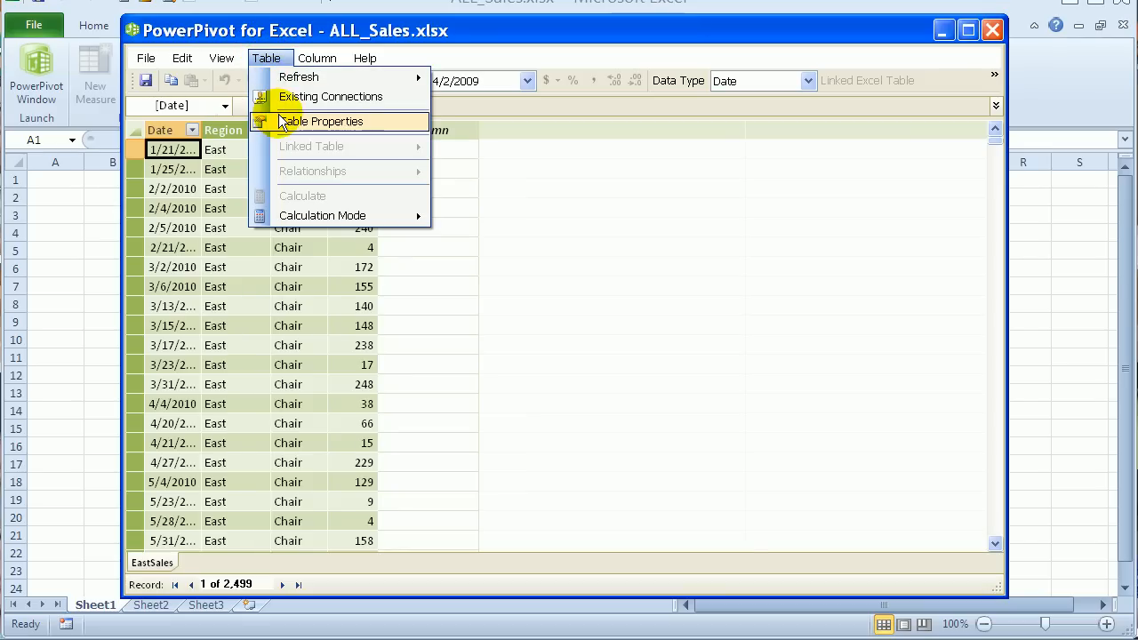
{"action": "left_click", "coordinate": [321, 121]}
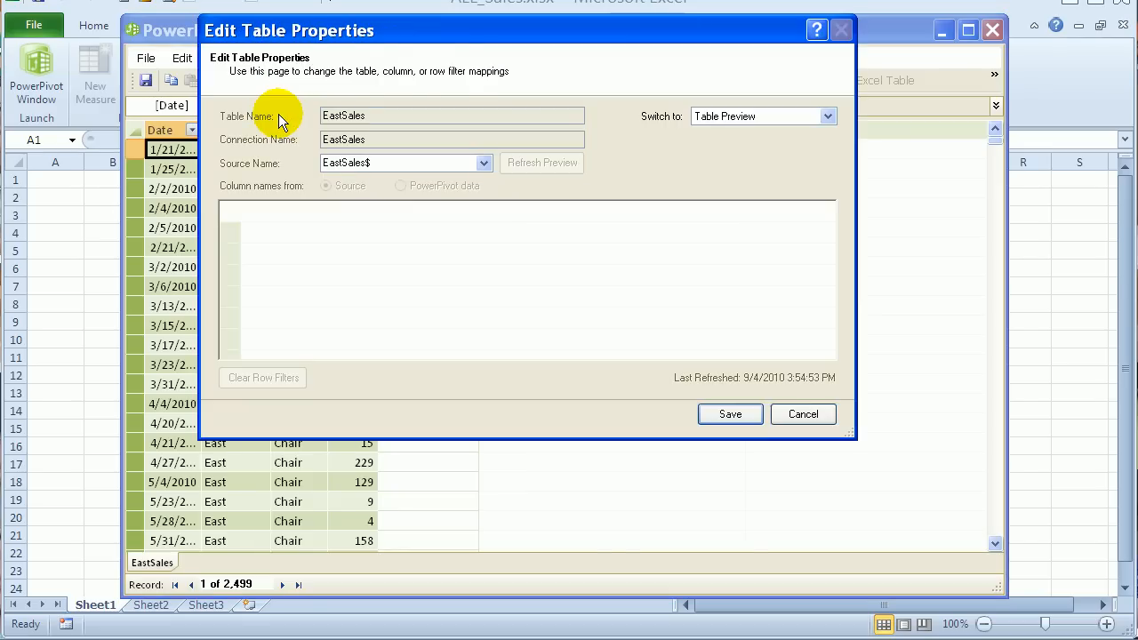
{"action": "left_click", "coordinate": [541, 163]}
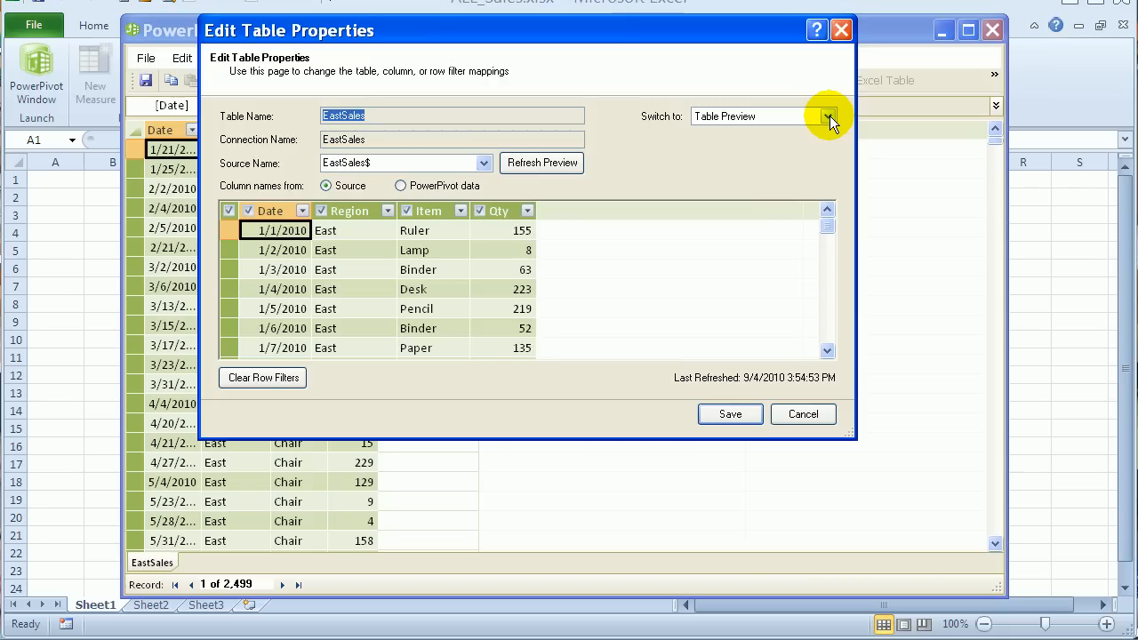
{"action": "mouse_move", "coordinate": [765, 147]}
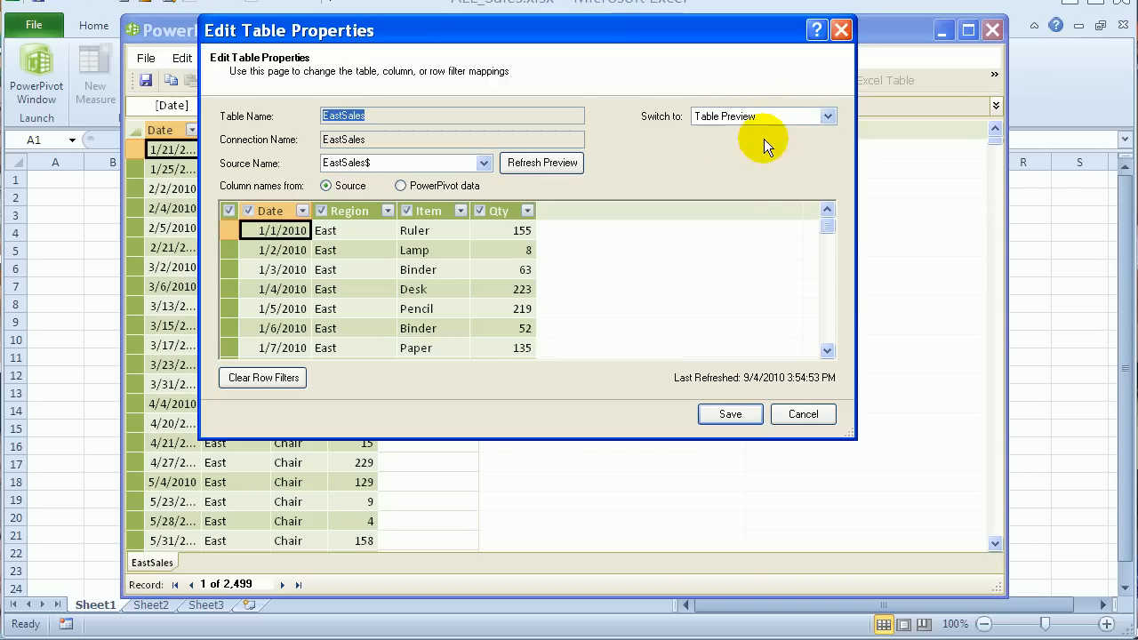
{"action": "mouse_move", "coordinate": [794, 113]}
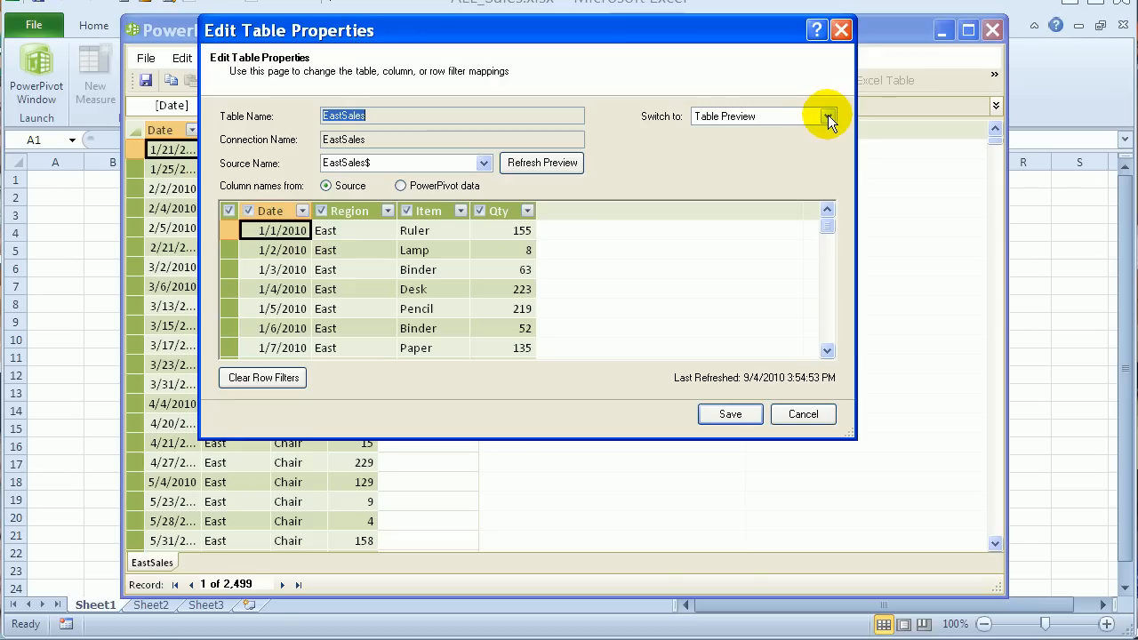
{"action": "left_click", "coordinate": [826, 116]}
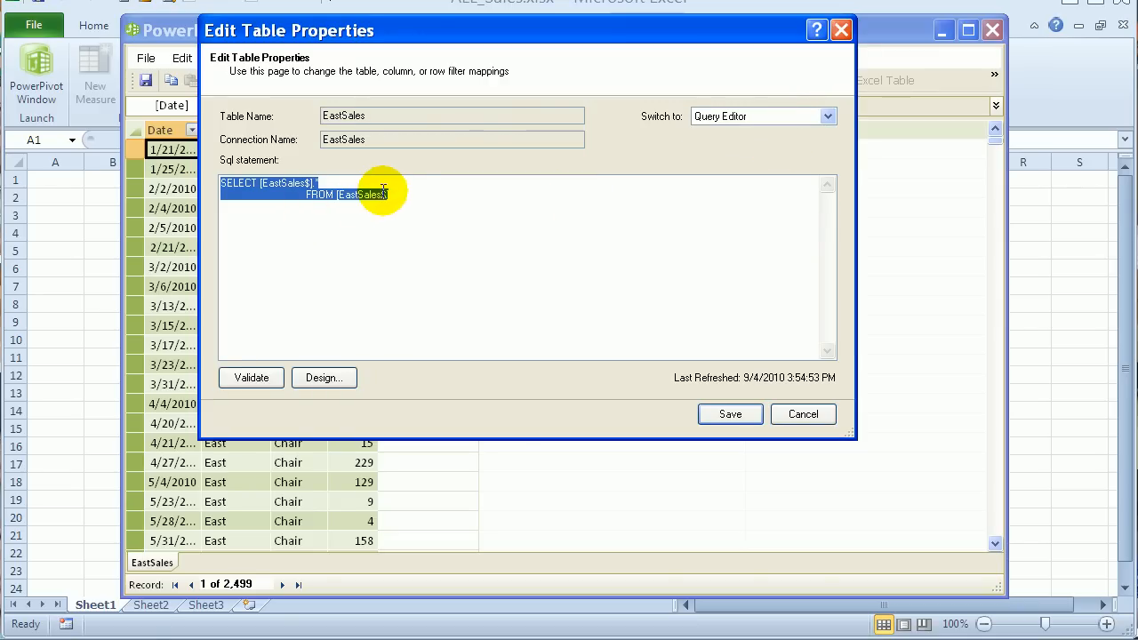
Step: Append UNION ALL SELECT * FROM `C:\_TEST\WestSales.xlsx`.[WestSales$] to the query, validate, and save
{"action": "left_click", "coordinate": [251, 201]}
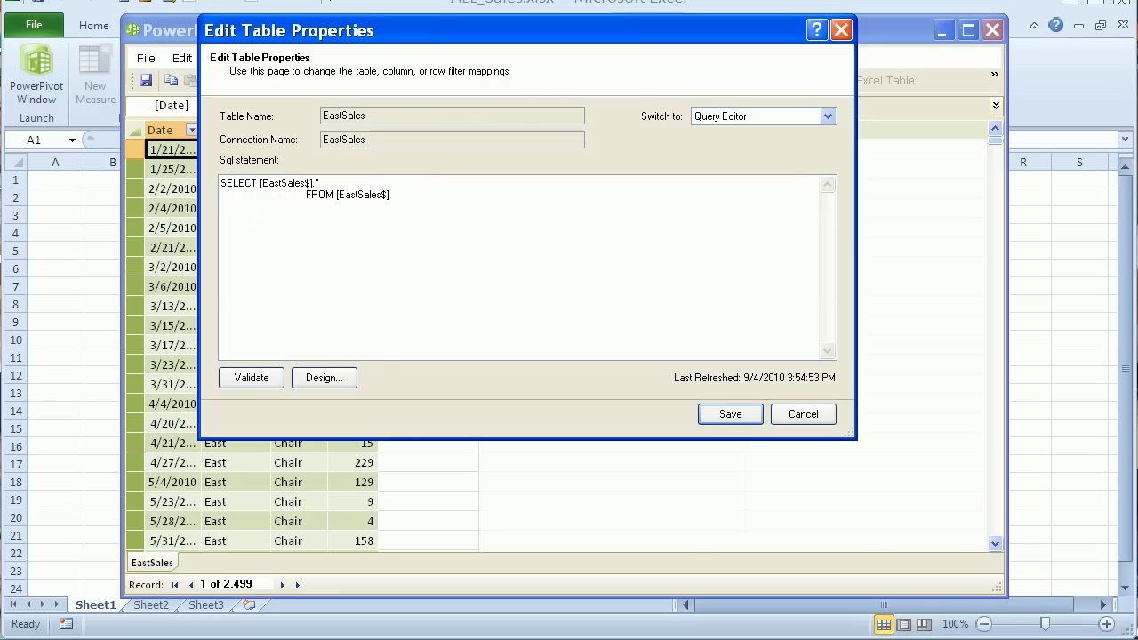
{"action": "left_click", "coordinate": [221, 204]}
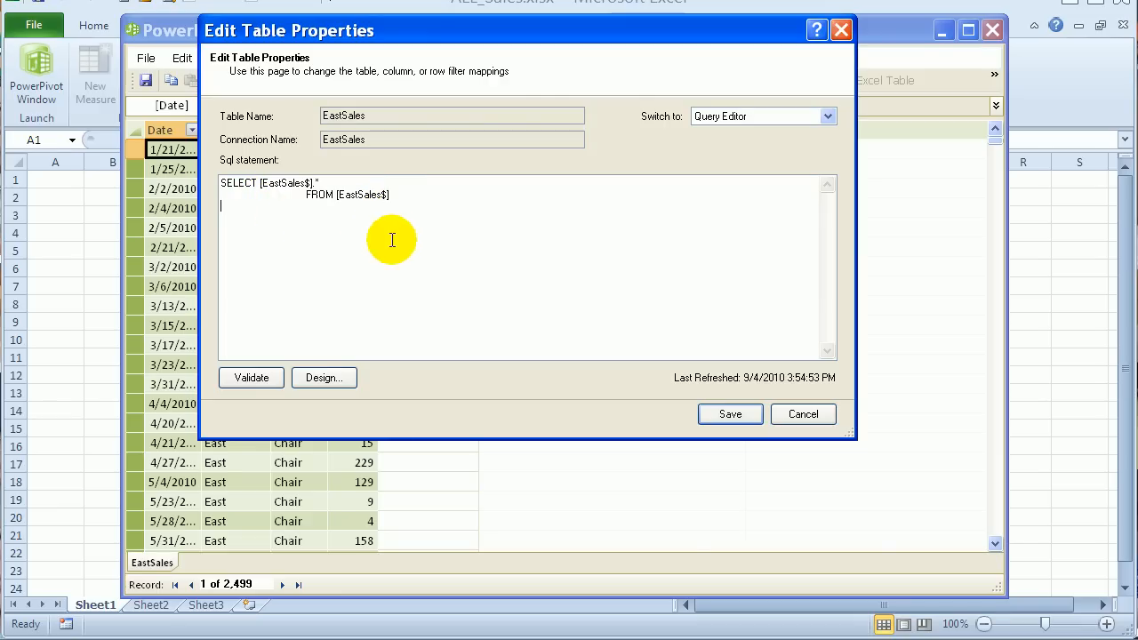
{"action": "mouse_move", "coordinate": [400, 319]}
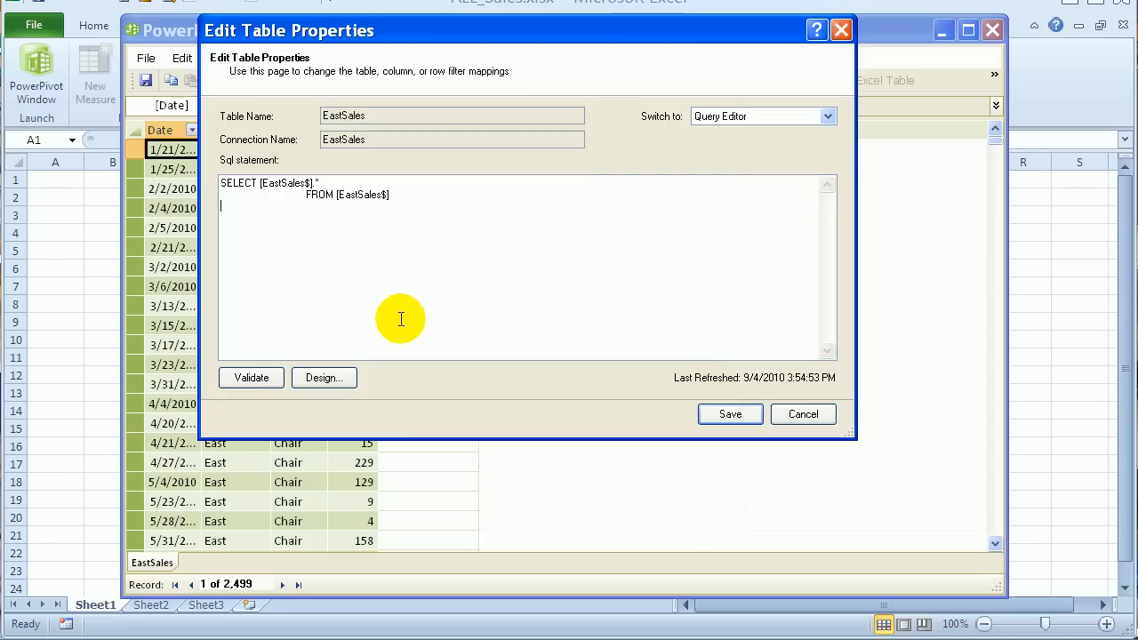
{"action": "mouse_move", "coordinate": [314, 218]}
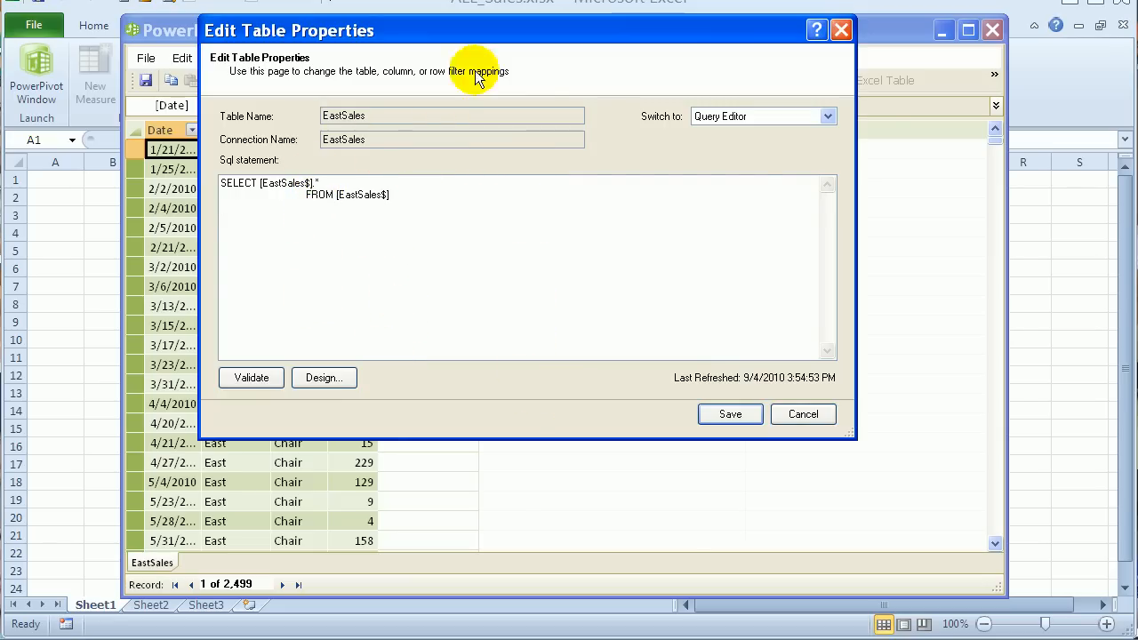
{"action": "mouse_move", "coordinate": [194, 256]}
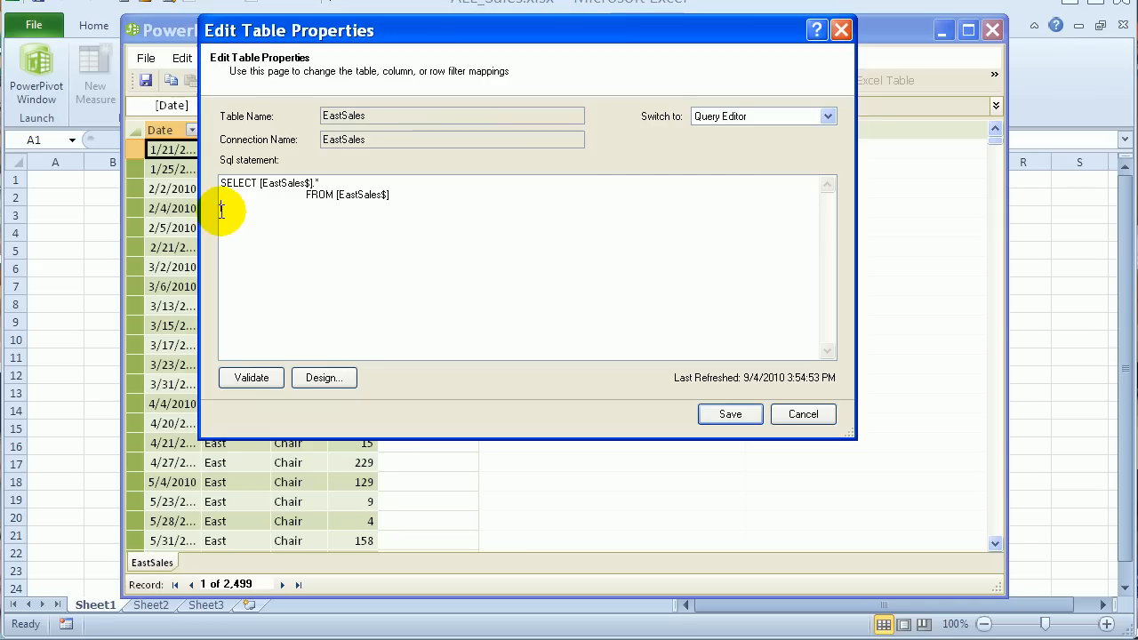
{"action": "type", "text": "UNION ALL SELECT * FROM `C:\\_TEST\\WestSales.xlsx`.[WestSales$]"}
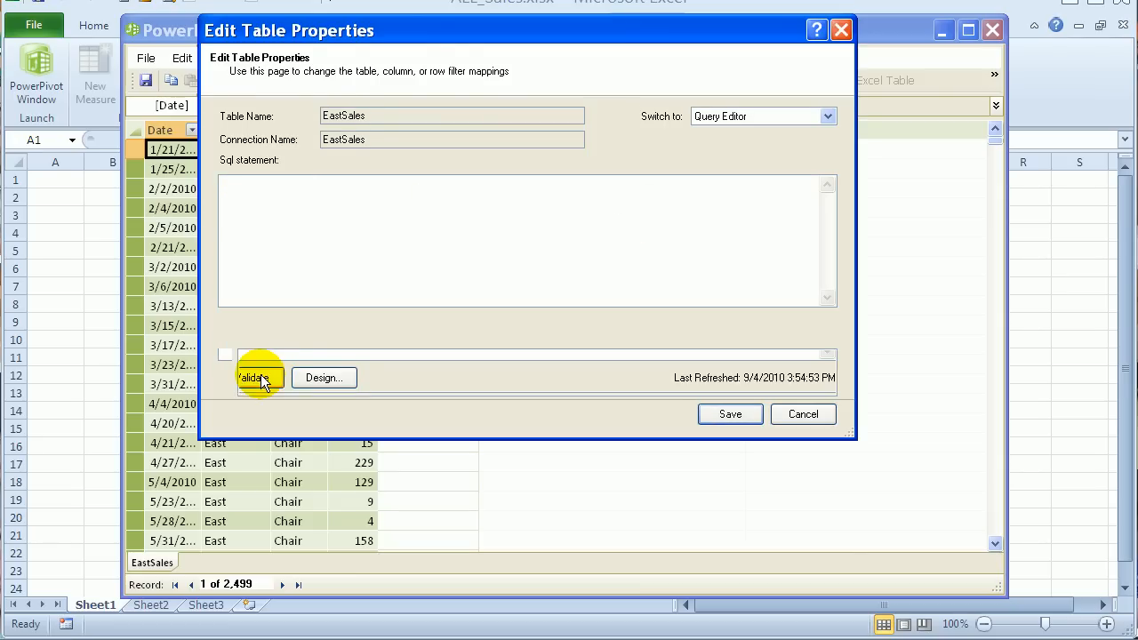
{"action": "left_click", "coordinate": [251, 377]}
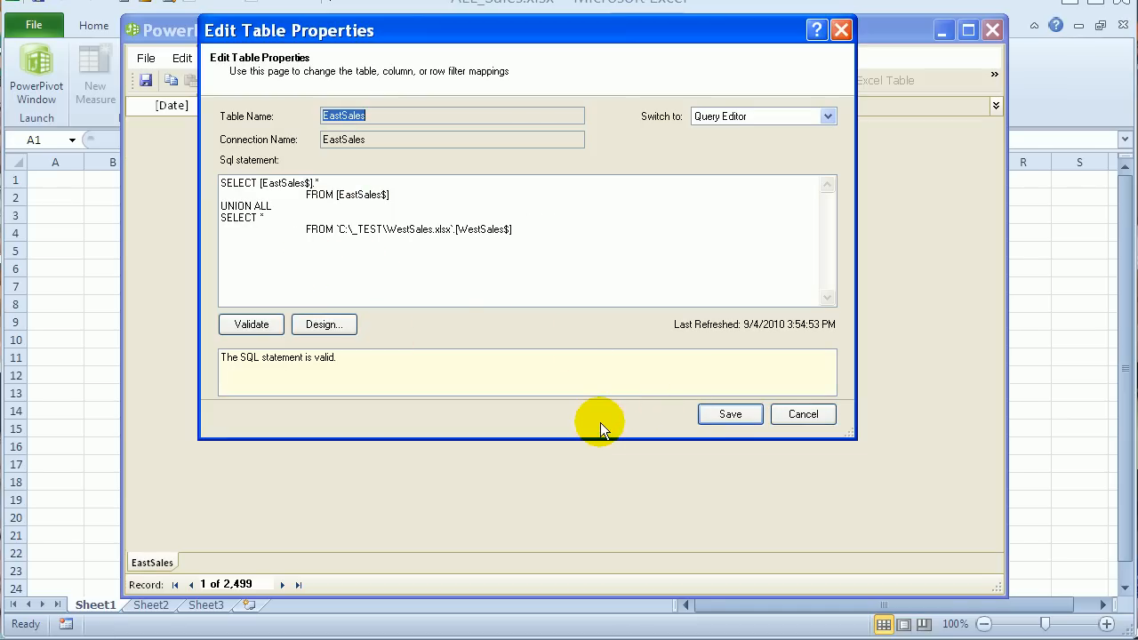
{"action": "left_click", "coordinate": [729, 413]}
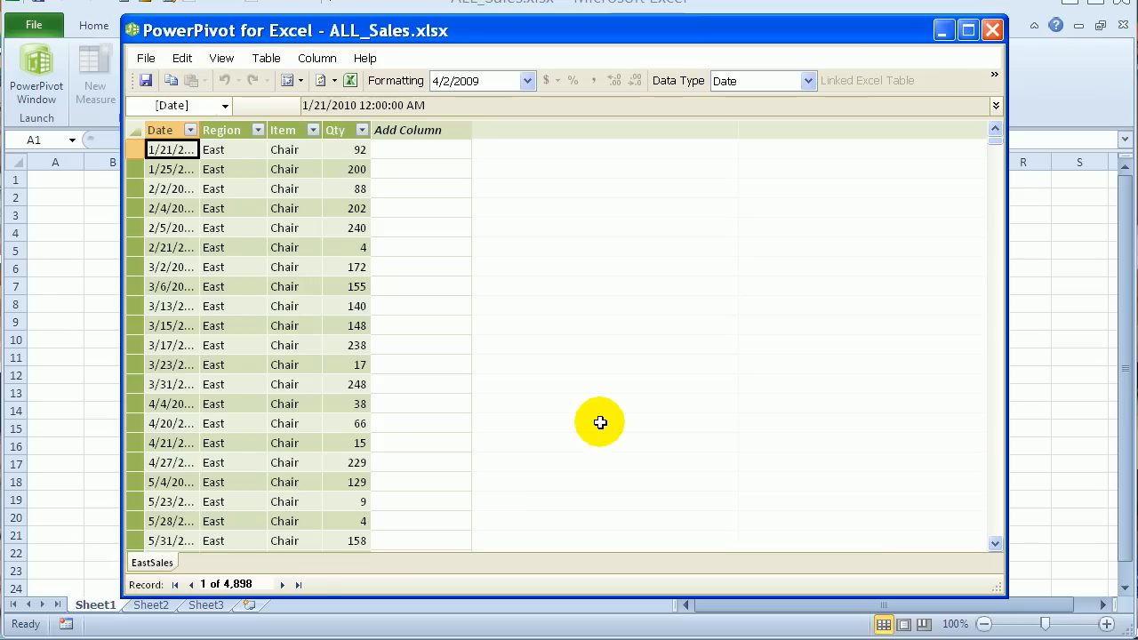
{"action": "mouse_move", "coordinate": [258, 169]}
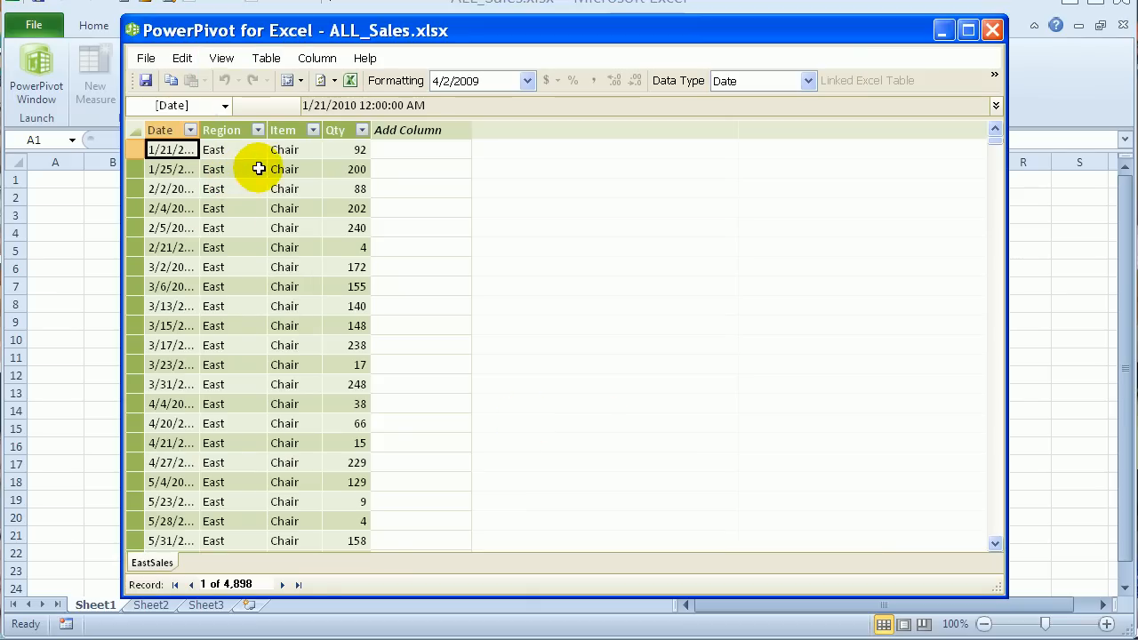
{"action": "mouse_move", "coordinate": [1021, 163]}
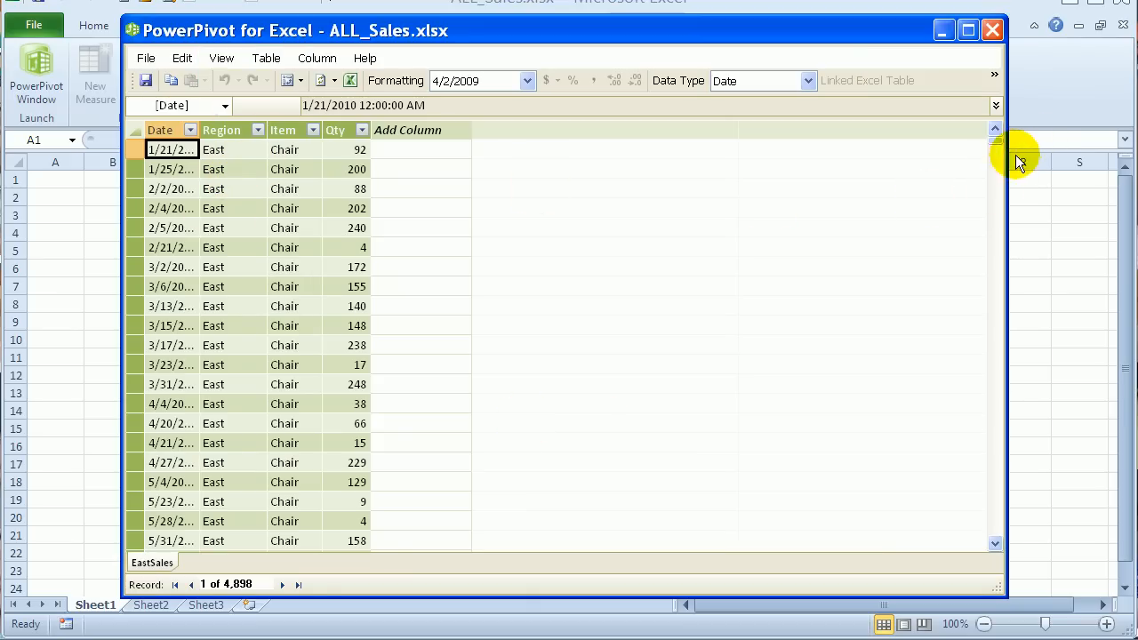
Step: Scroll through the 4,898 combined EastSales records in PowerPivot
{"action": "left_click_drag", "start_coordinate": [995, 160], "coordinate": [996, 391]}
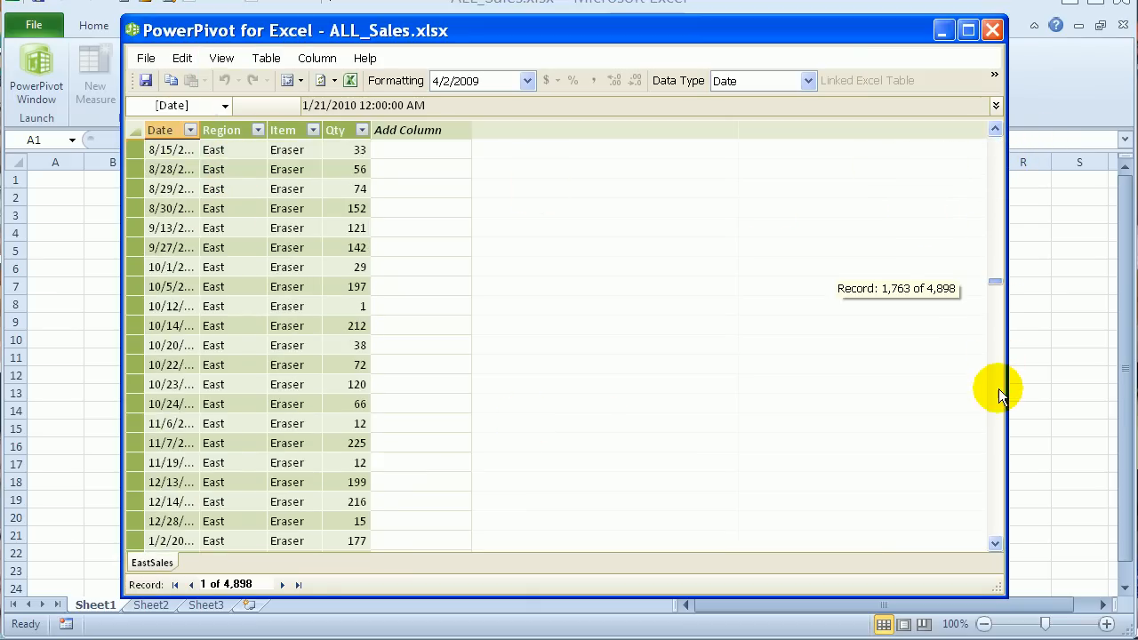
{"action": "left_click_drag", "start_coordinate": [996, 395], "coordinate": [995, 418]}
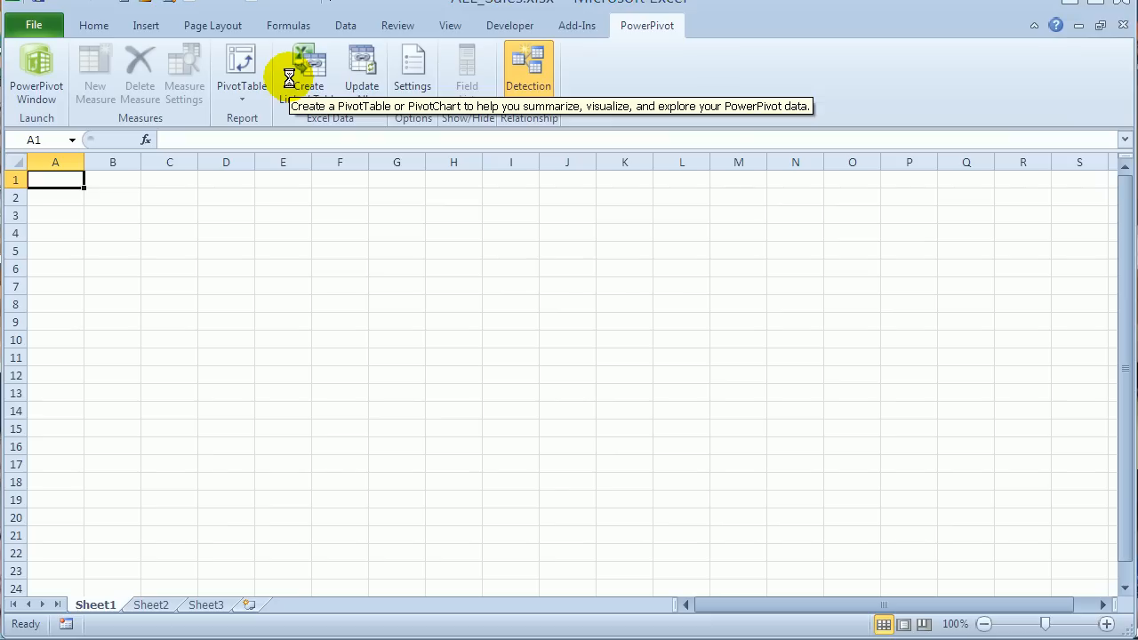
Step: Create a PivotTable on a new sheet summing Qty by Item, with Region as columns
{"action": "left_click", "coordinate": [309, 67]}
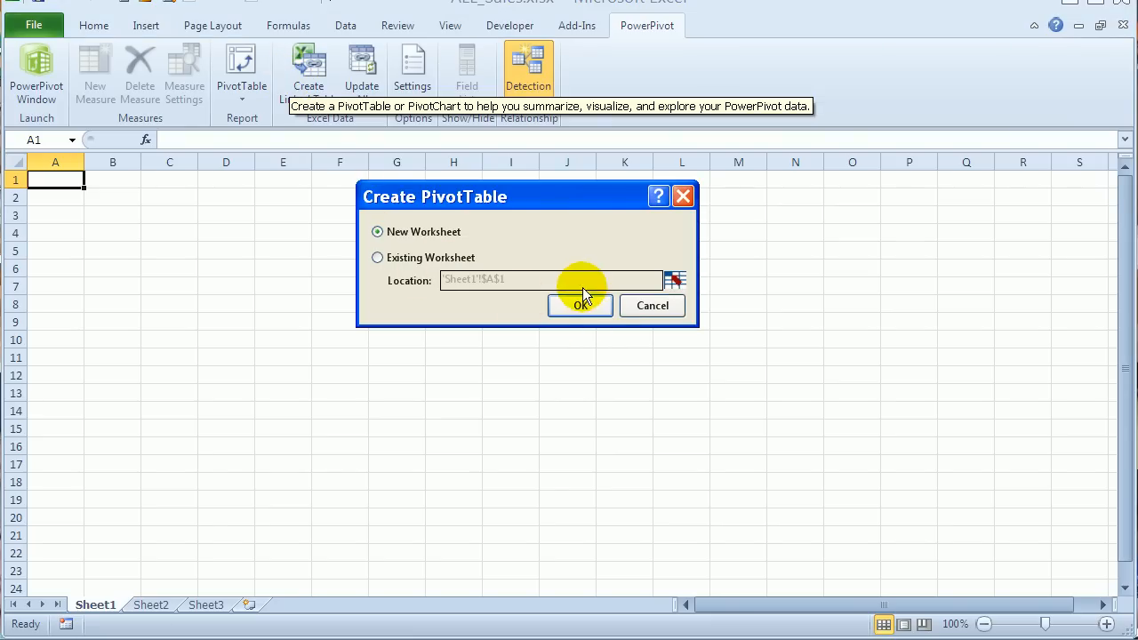
{"action": "left_click", "coordinate": [579, 305]}
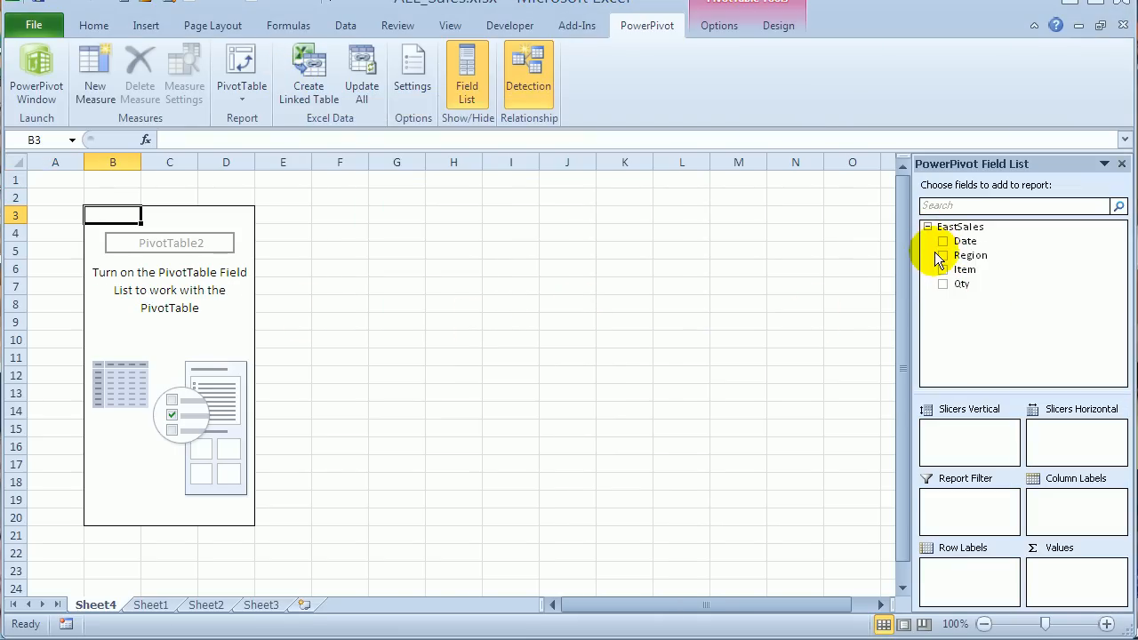
{"action": "left_click", "coordinate": [943, 256]}
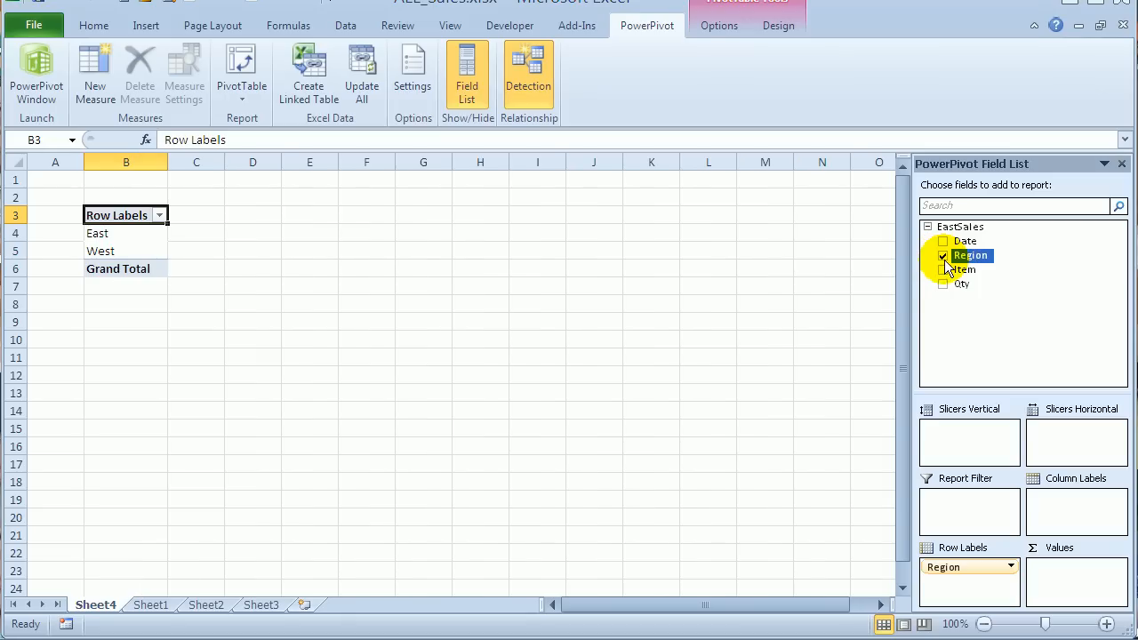
{"action": "left_click", "coordinate": [942, 270]}
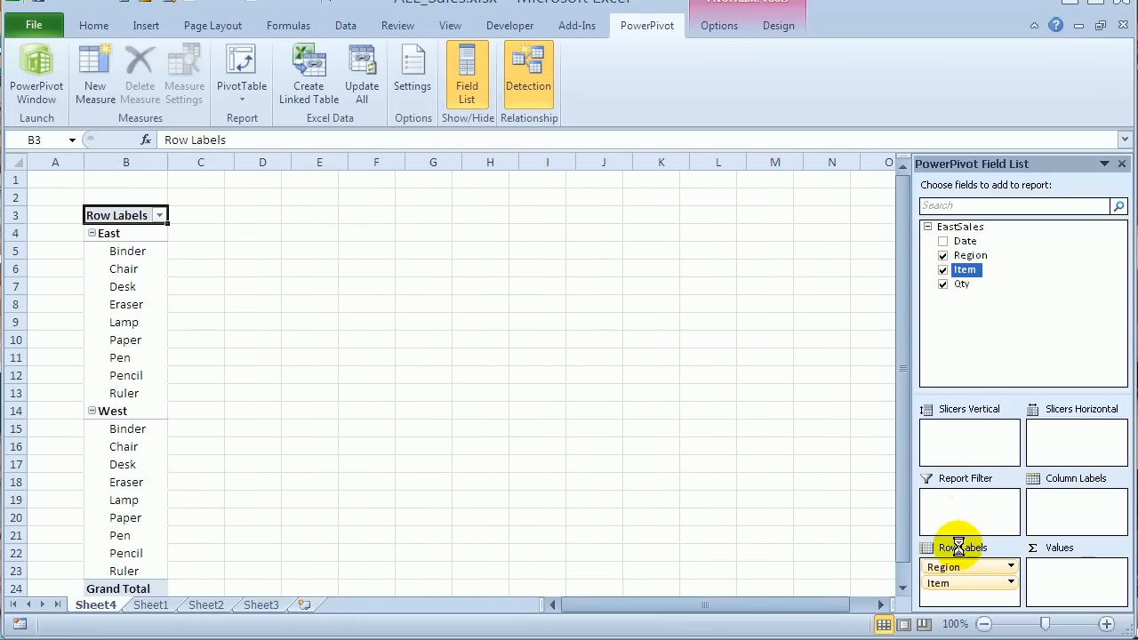
{"action": "left_click", "coordinate": [942, 283]}
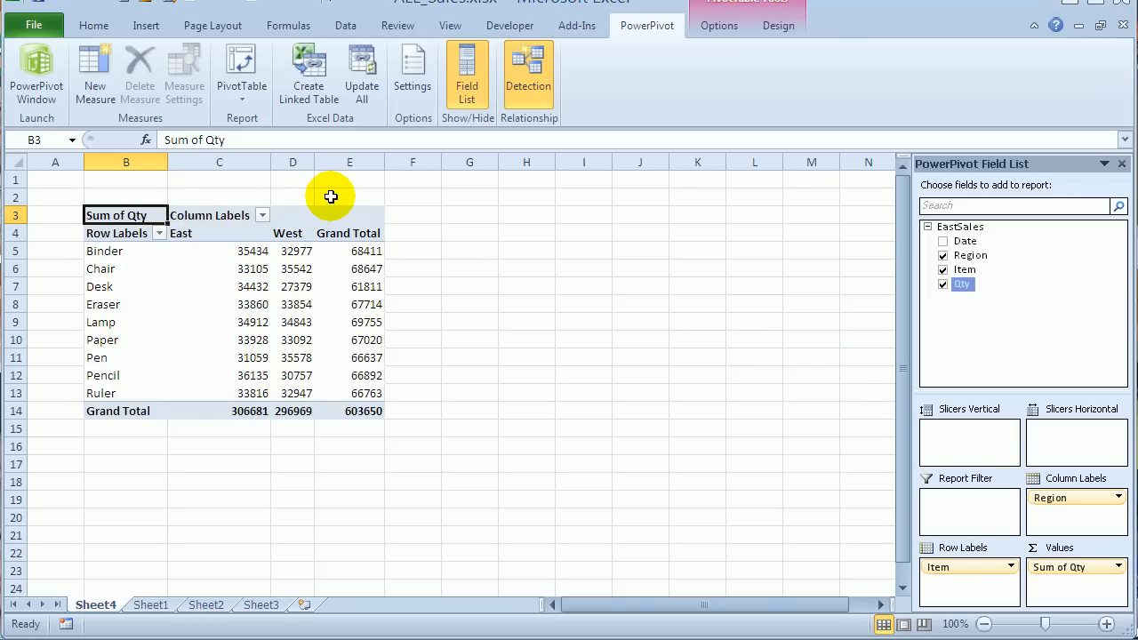
{"action": "mouse_move", "coordinate": [959, 51]}
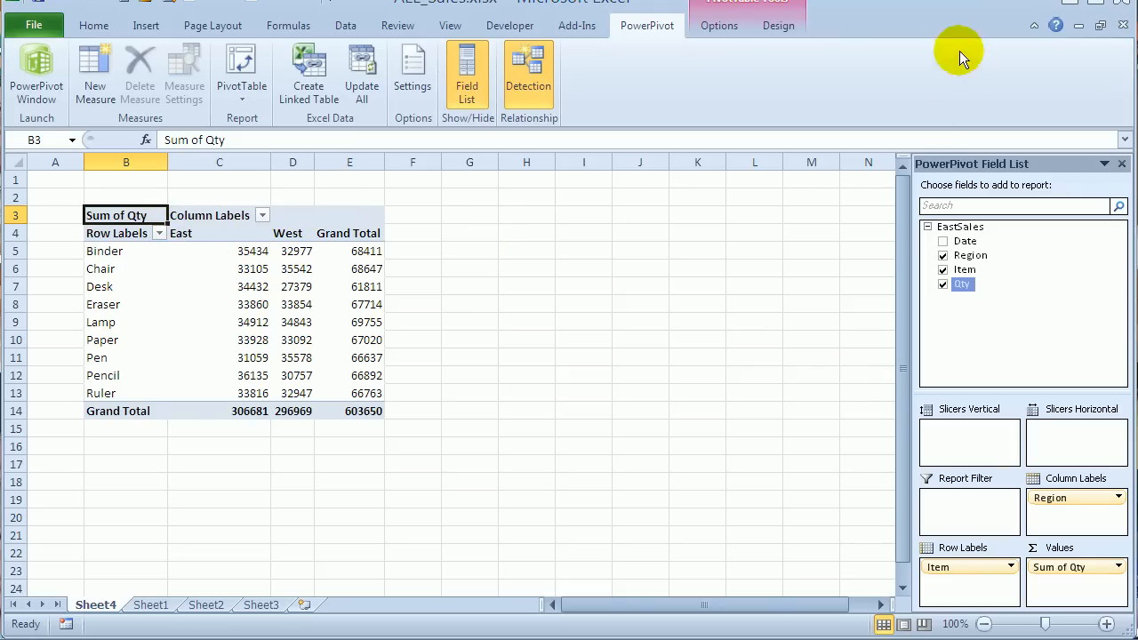